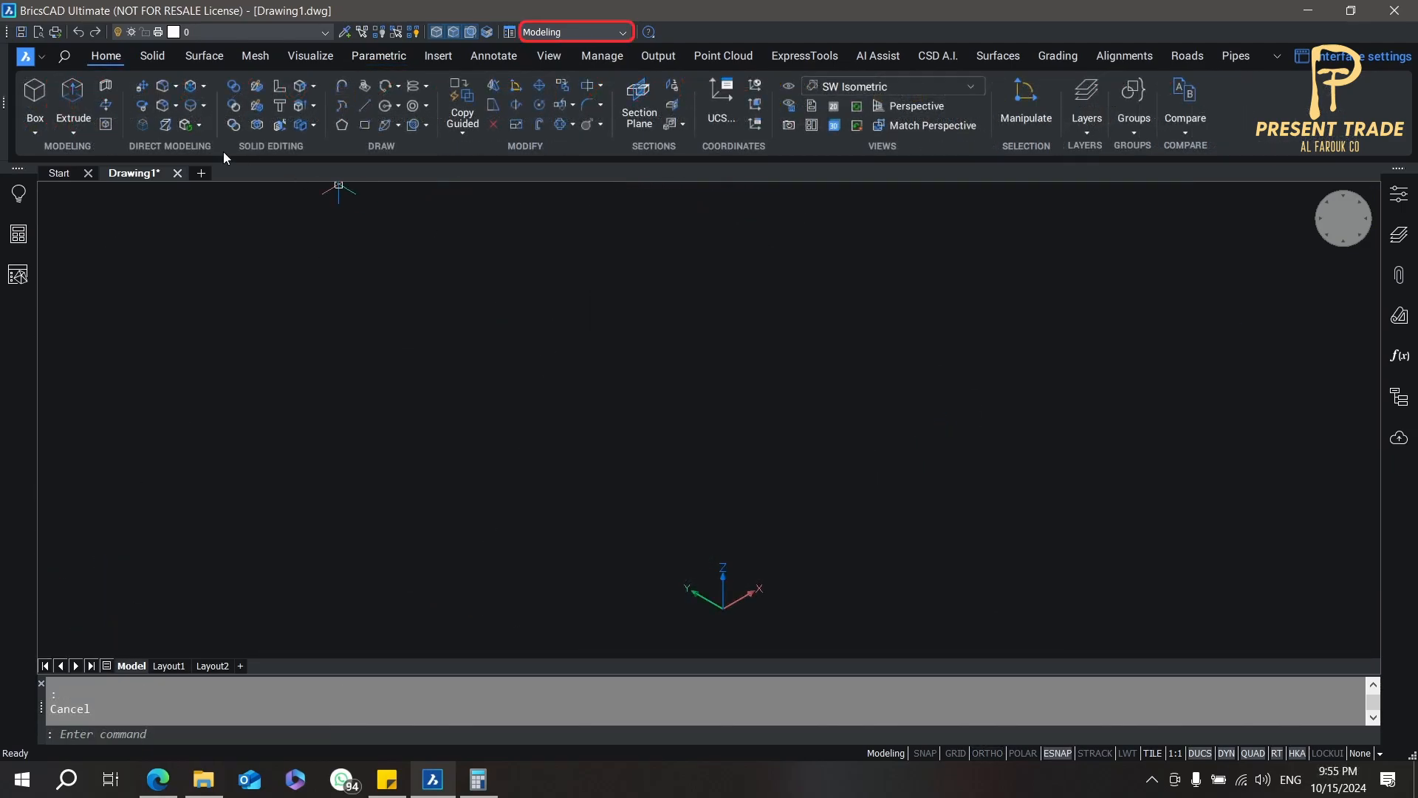
mouse_move(73, 95)
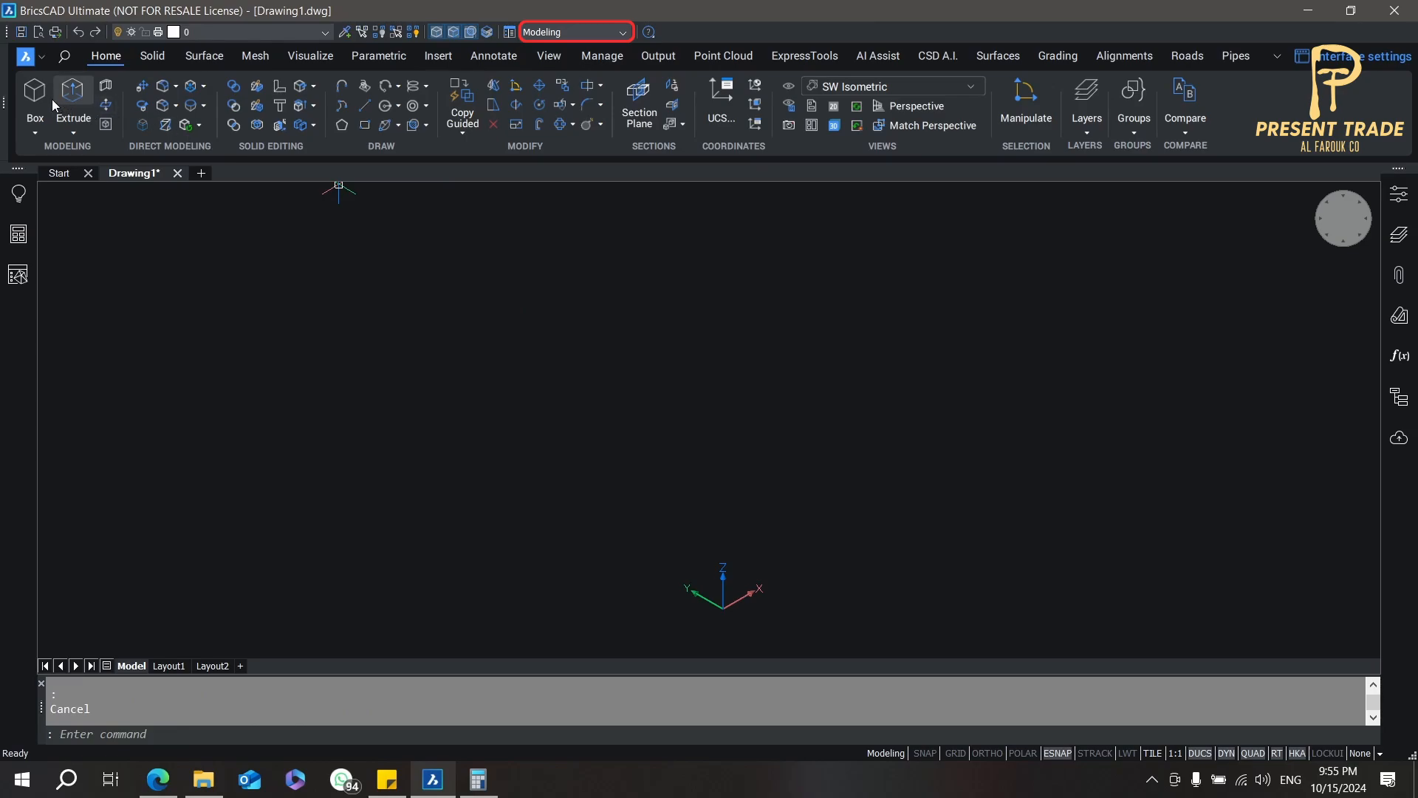
mouse_move(6, 118)
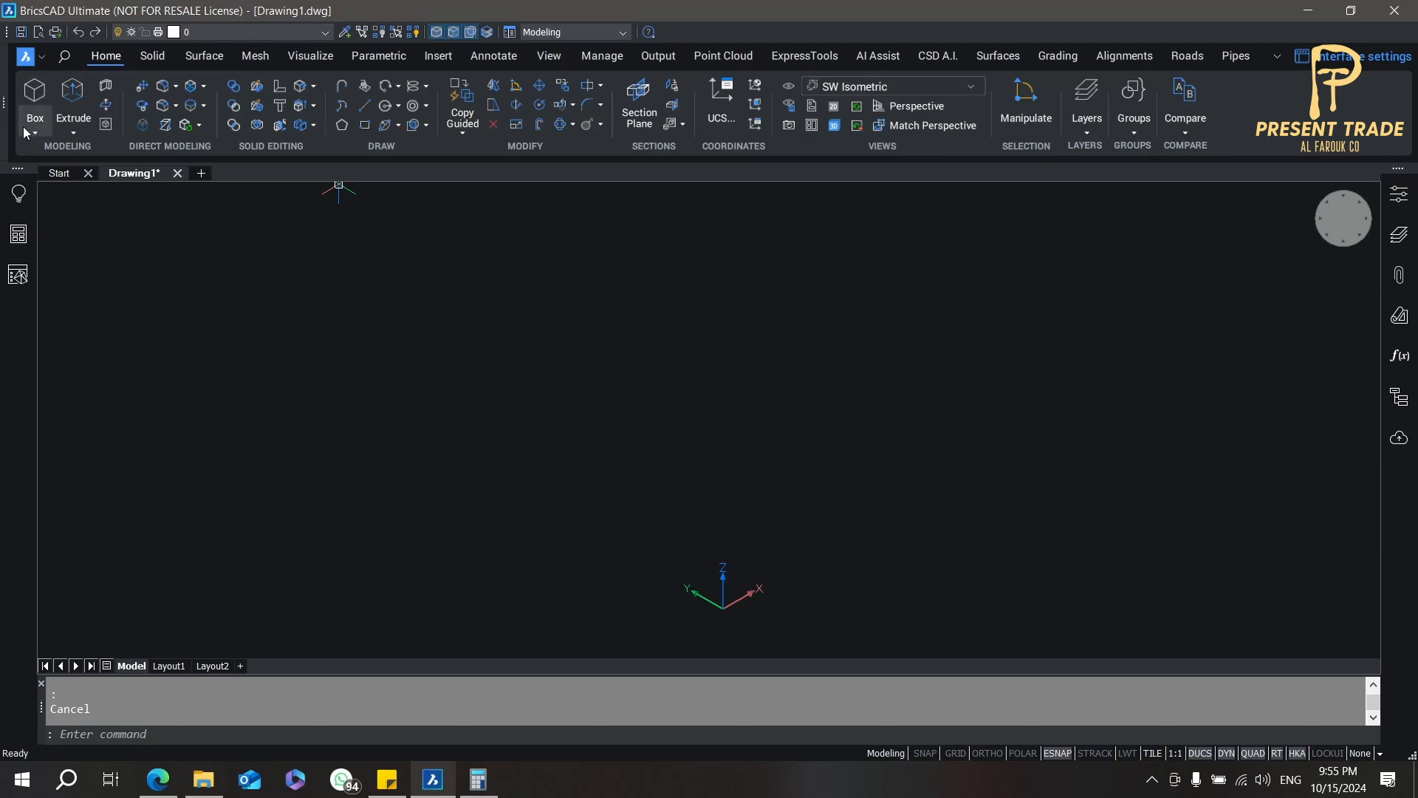
Step: Draw a flat square Box primitive with 500 side length as the flange plate
click(34, 95)
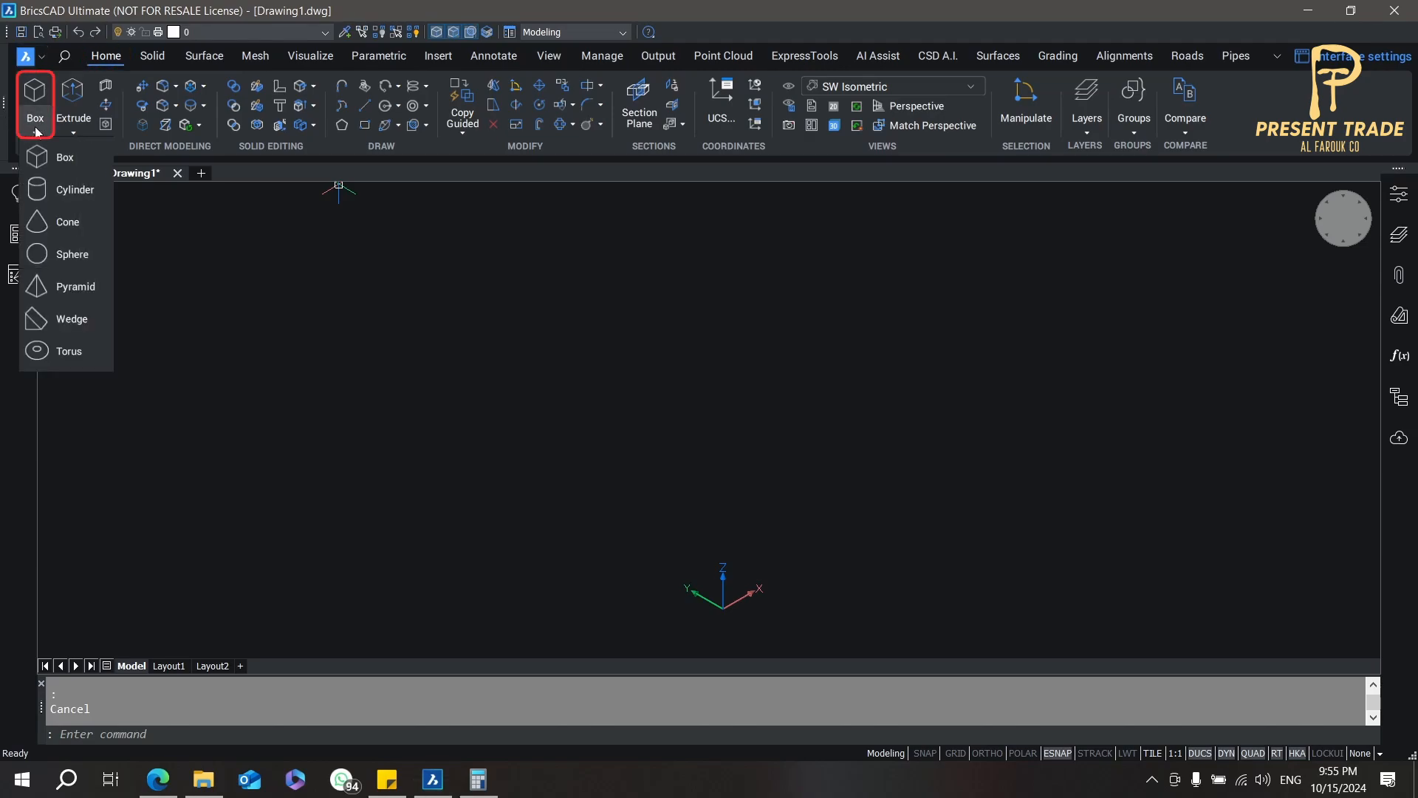
mouse_move(65, 157)
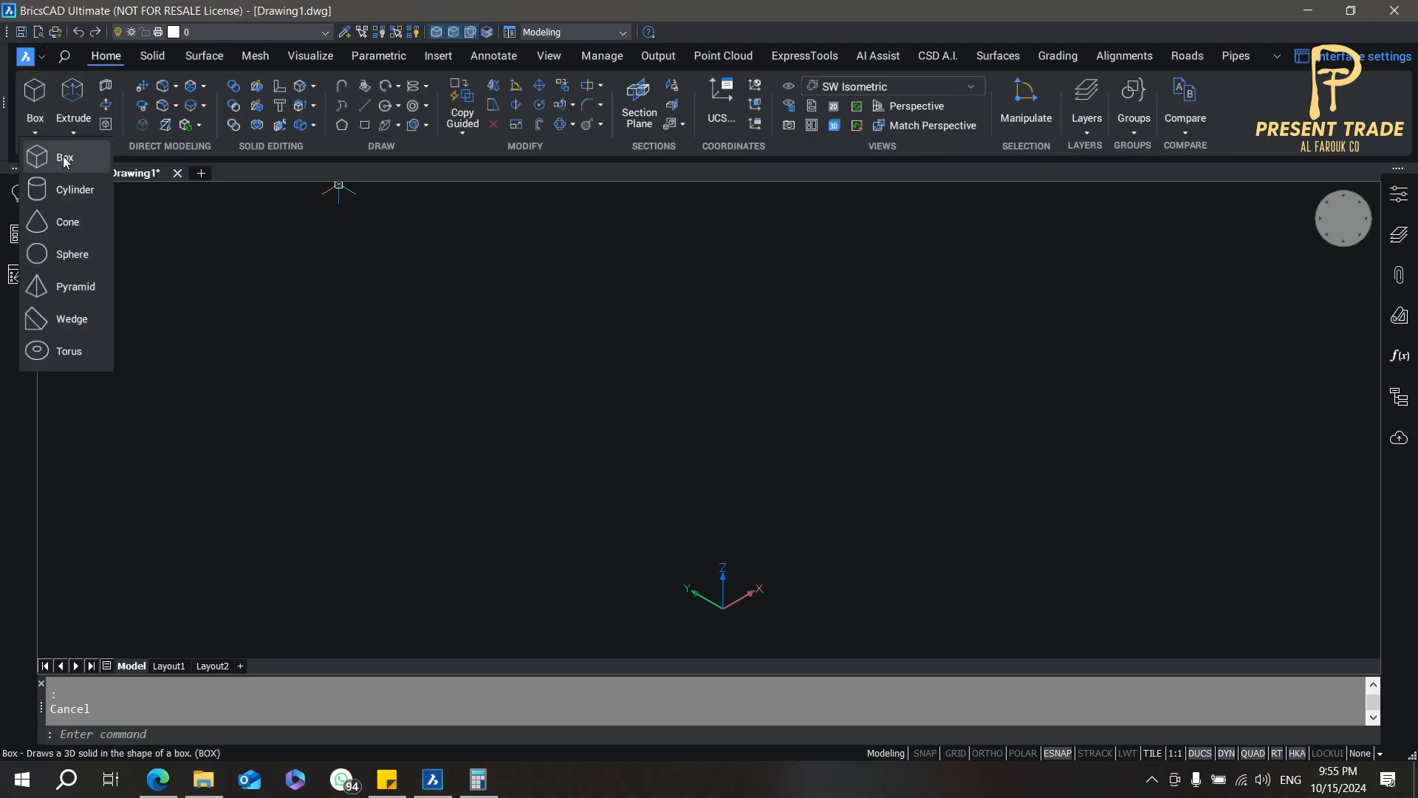
click(64, 156)
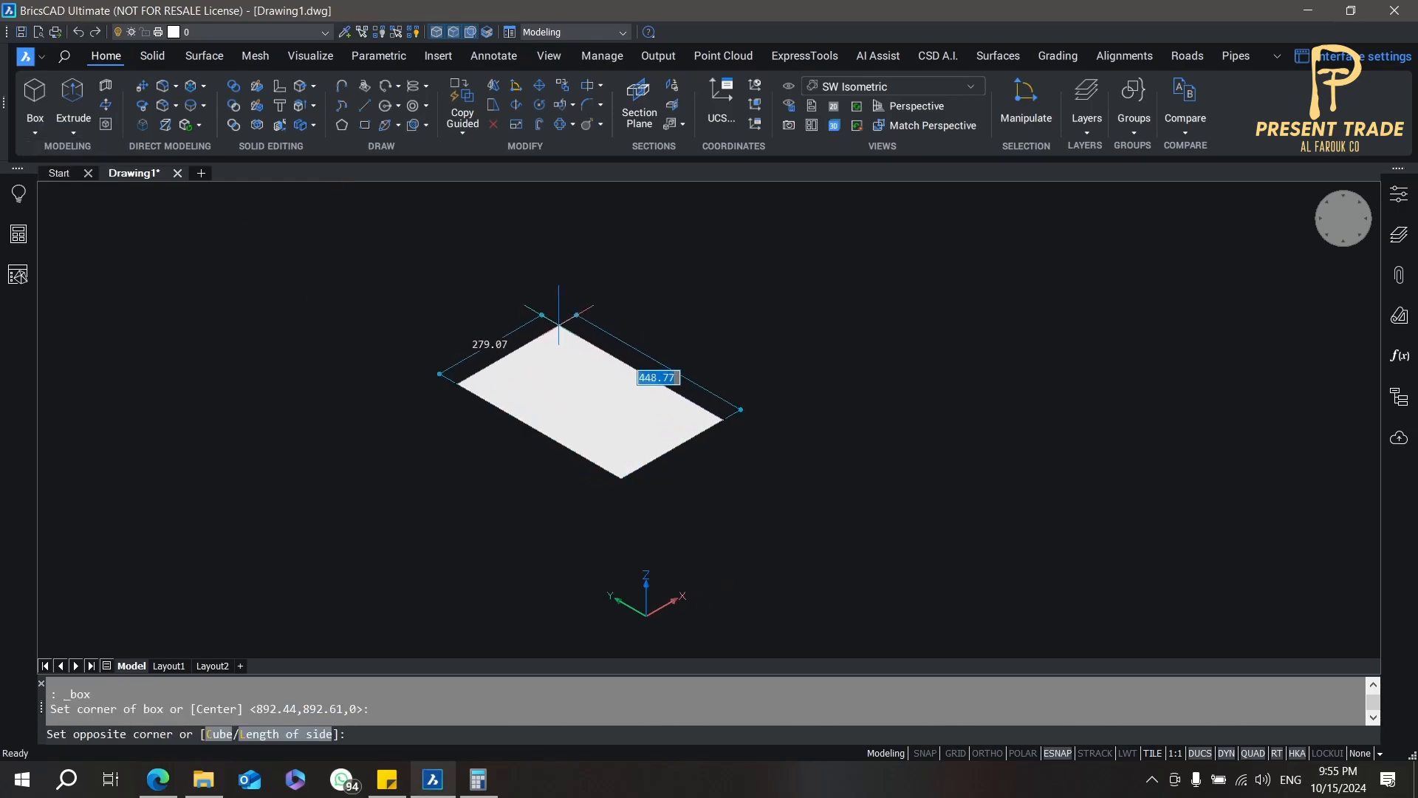
text(5)
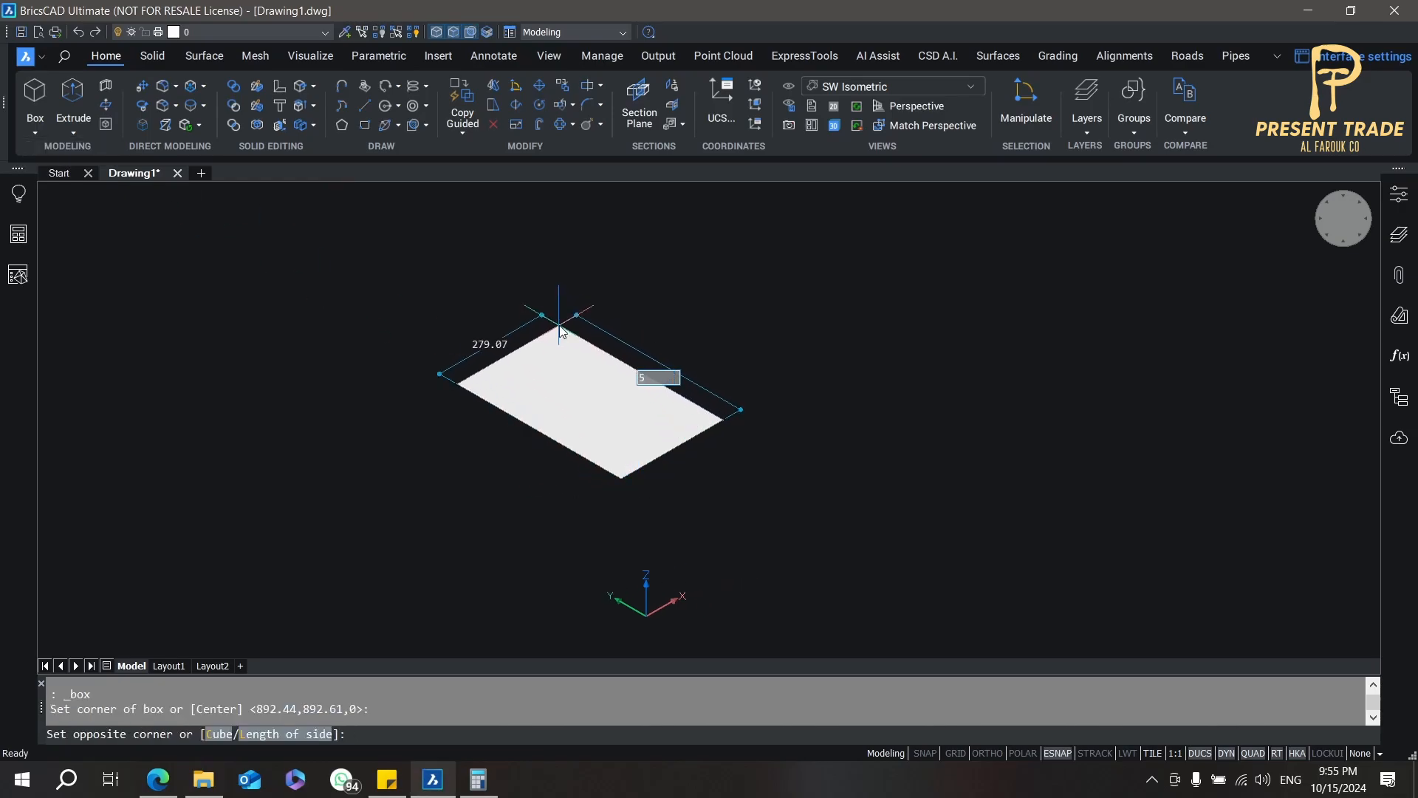
text(500)
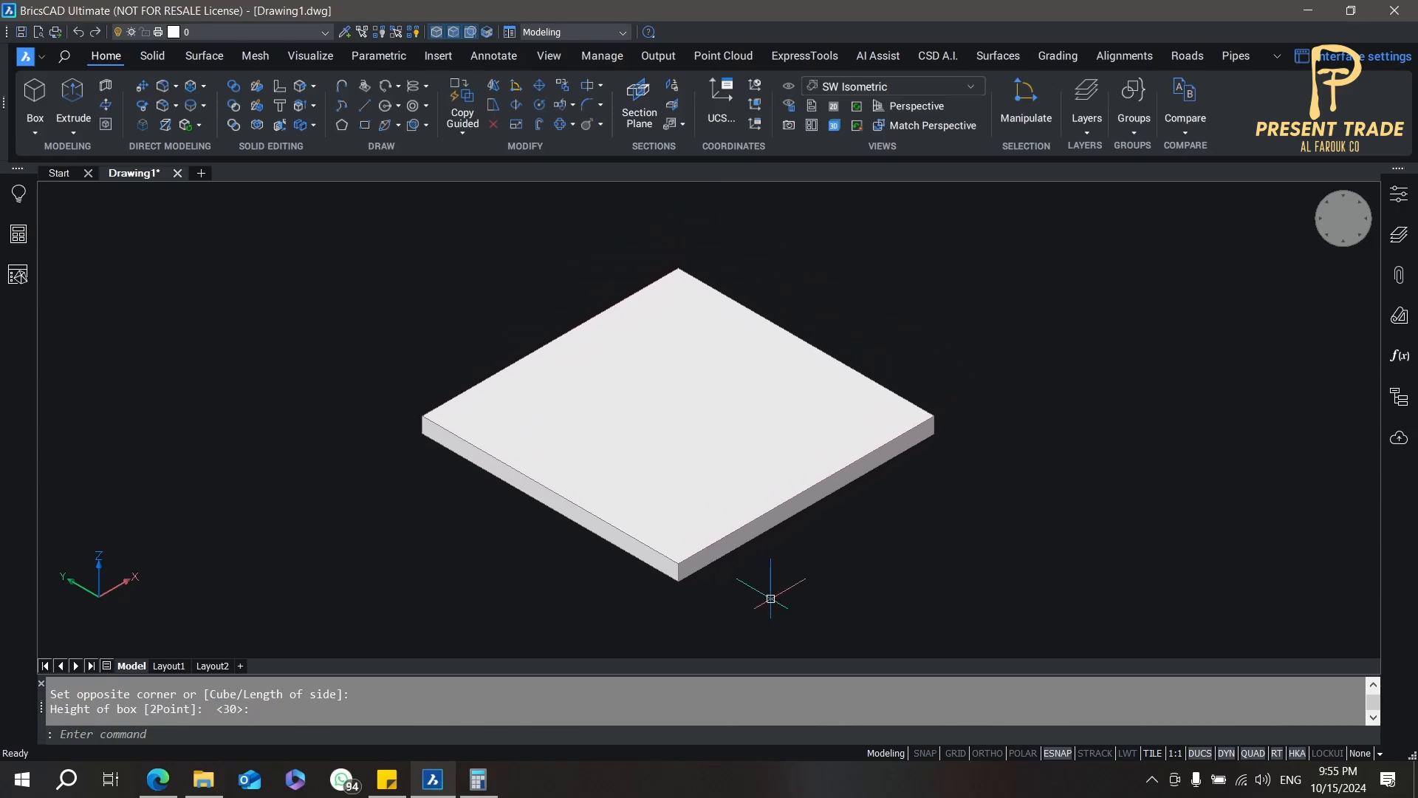
Step: Fillet the plate's four vertical corner edges with MFILLET
text(d)
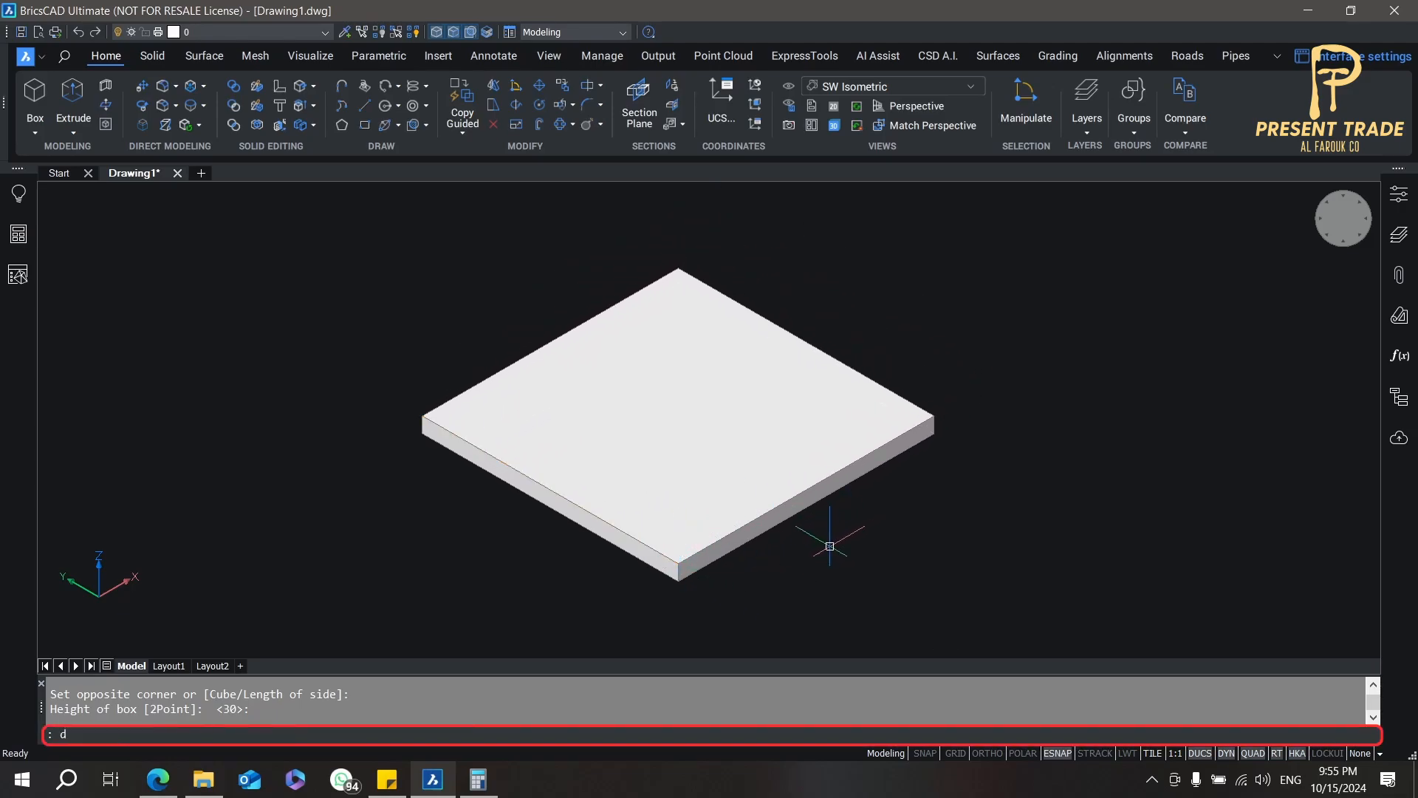
text(MFILLET)
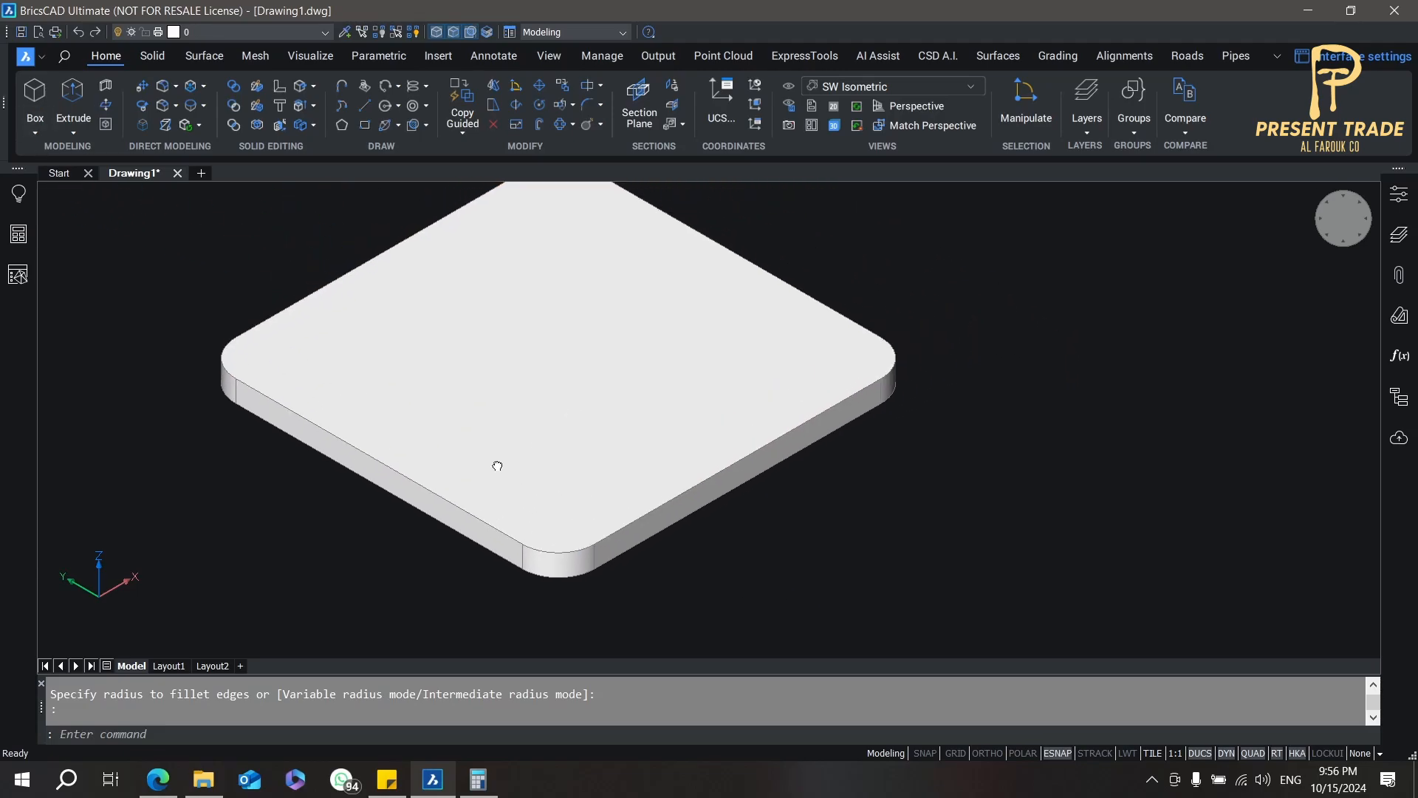
Step: Draw a radius 25 cylinder centred on the plate's rounded corner arc
click(35, 133)
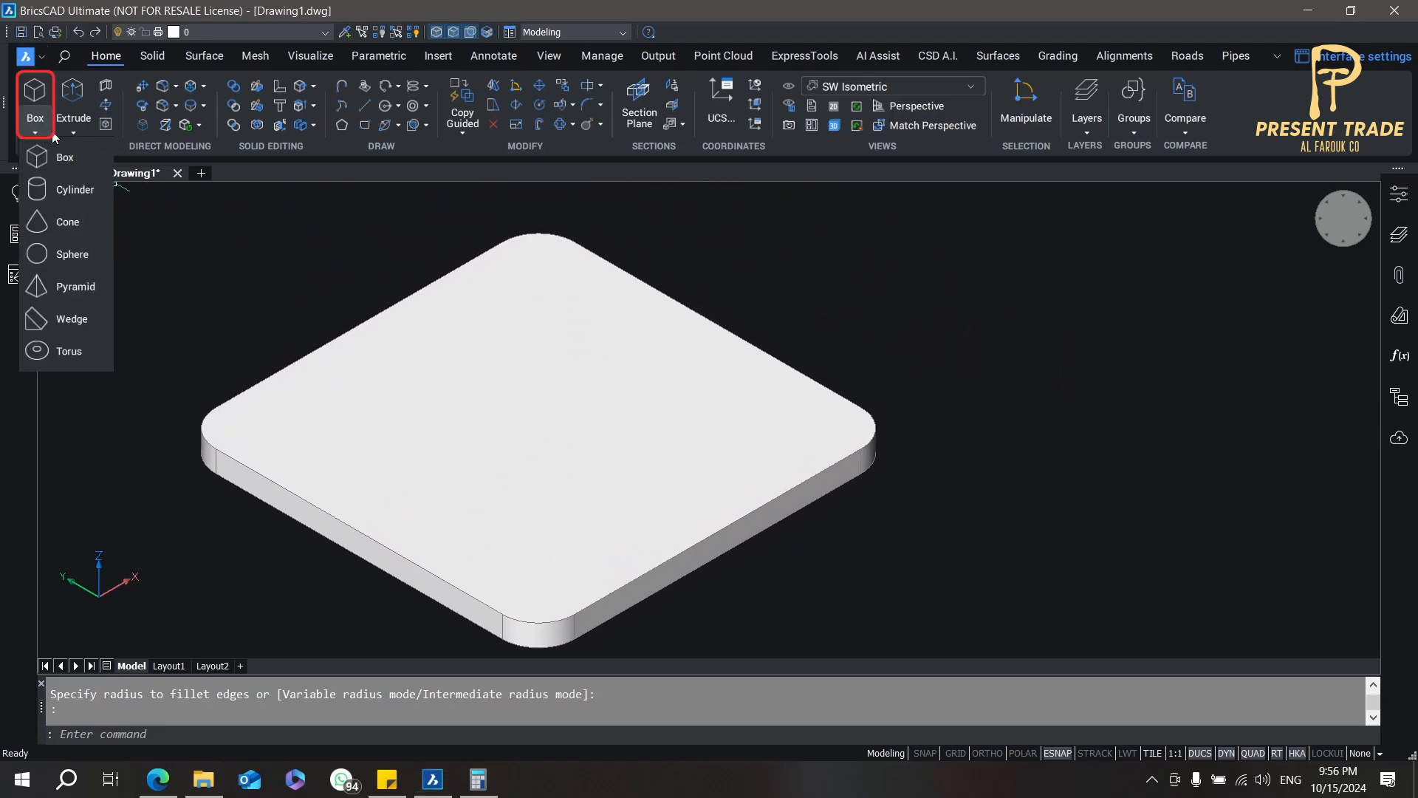
mouse_move(76, 190)
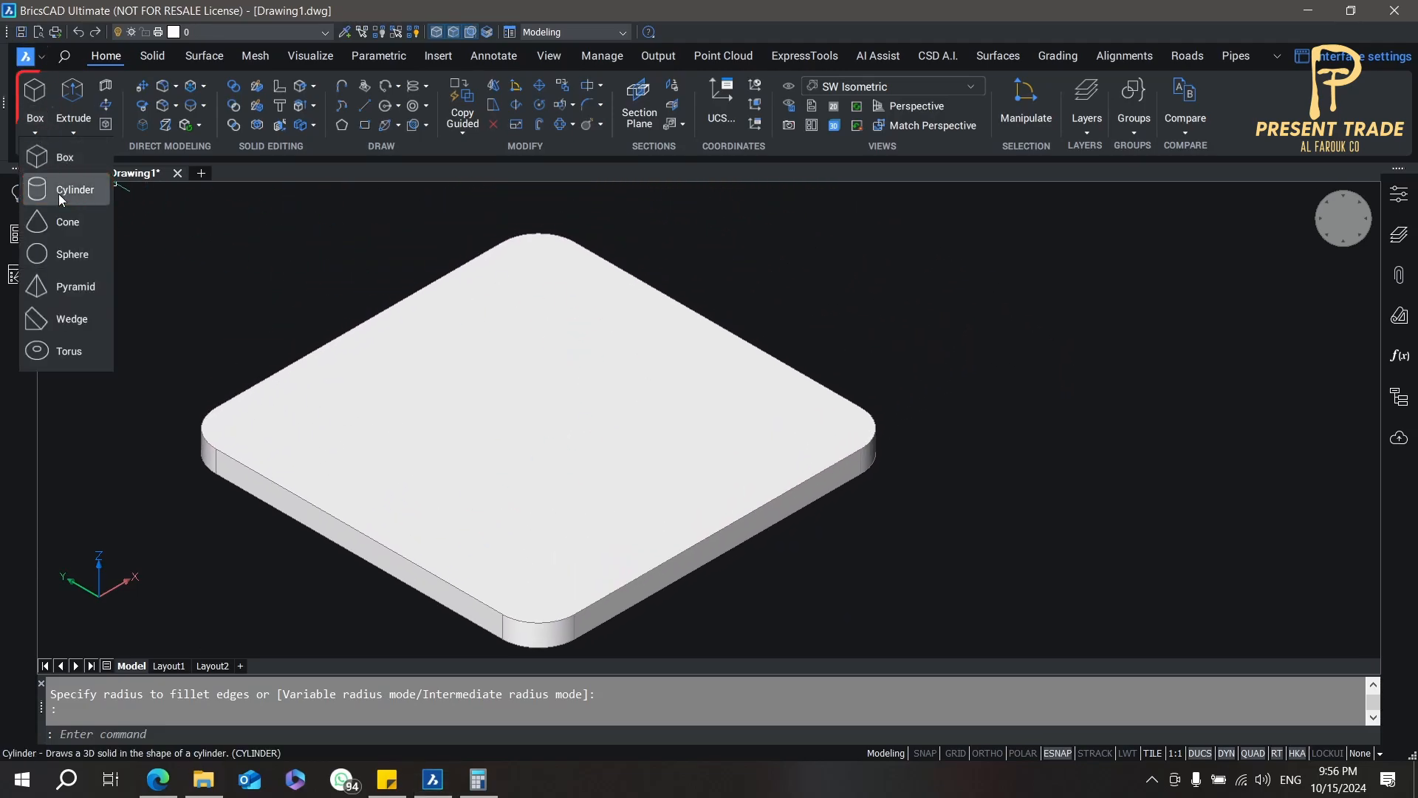
click(75, 189)
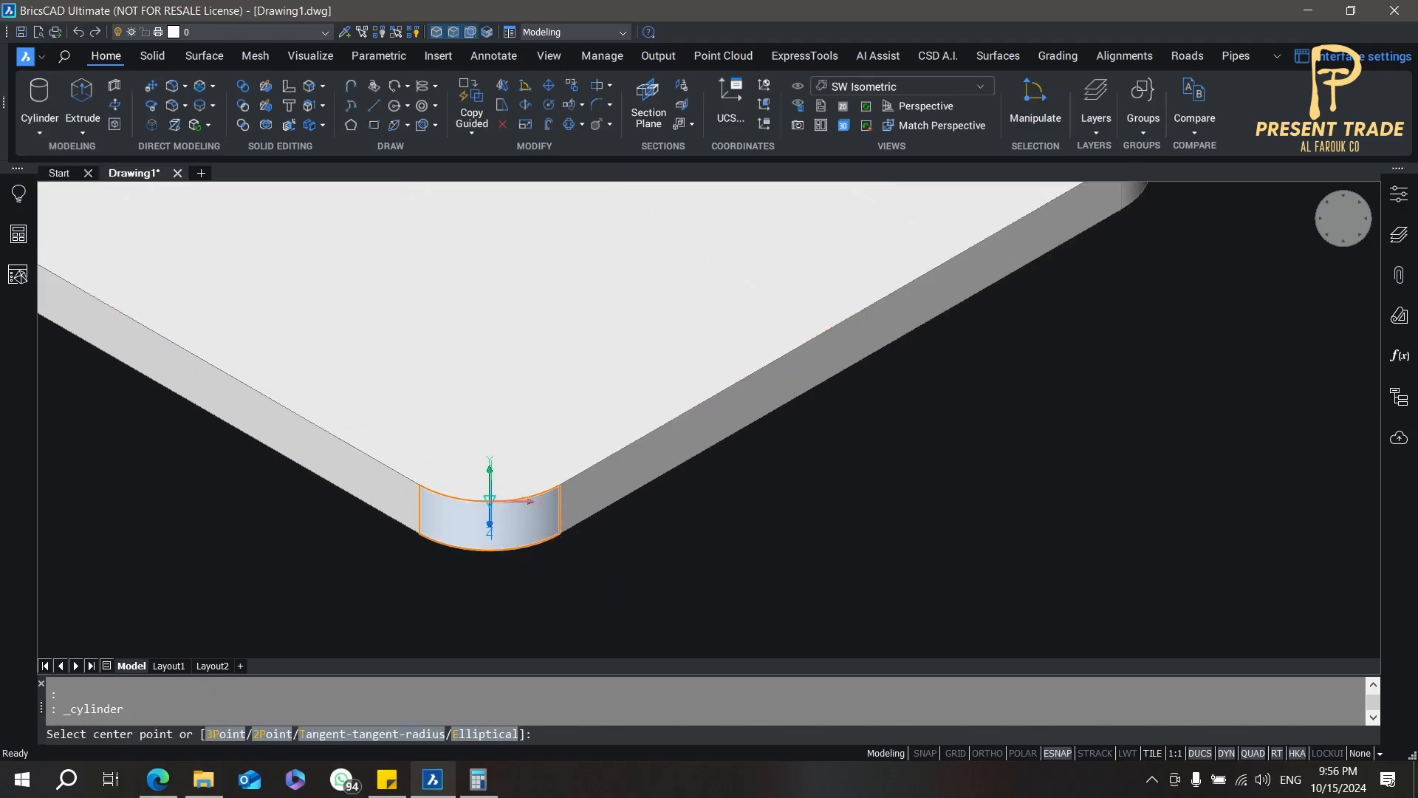
click(489, 502)
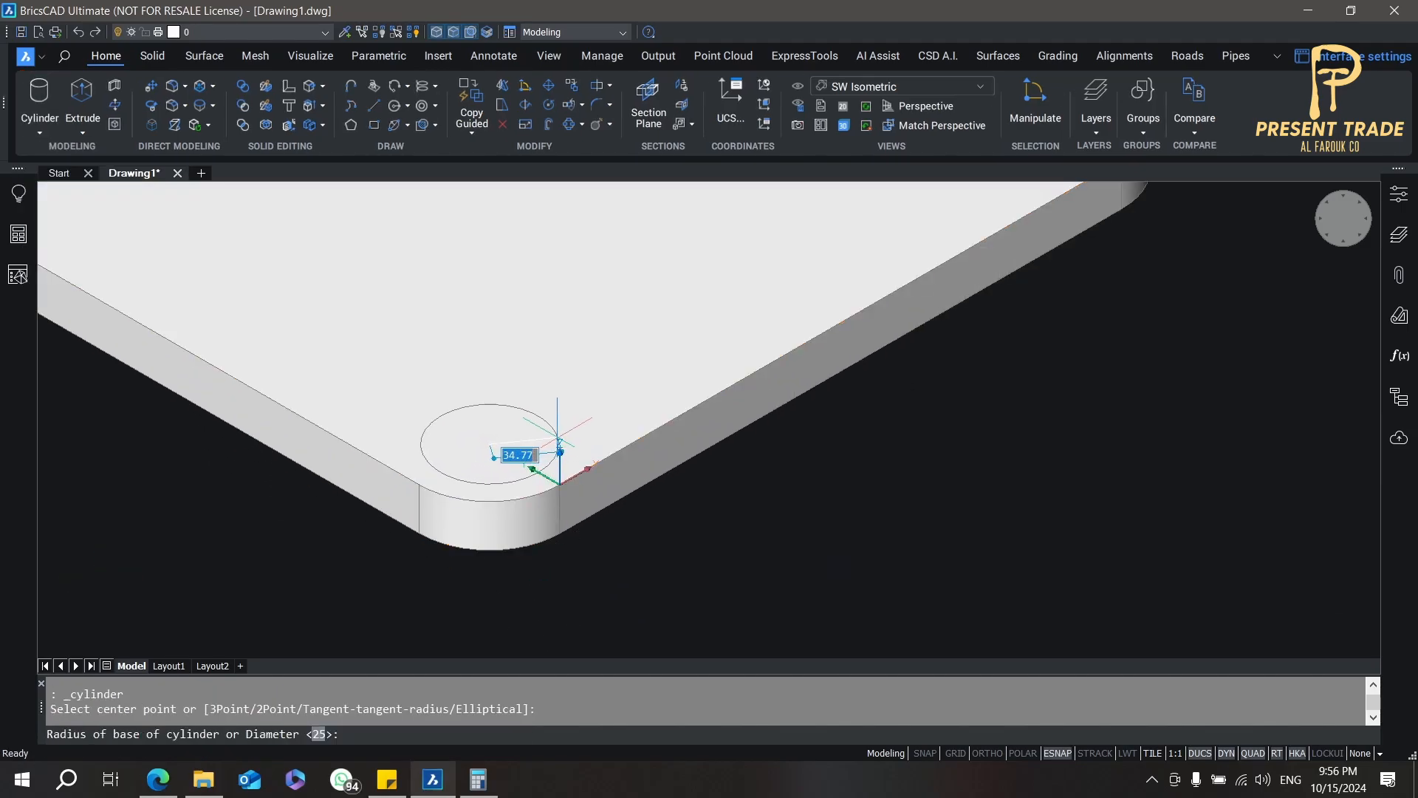
text(25)
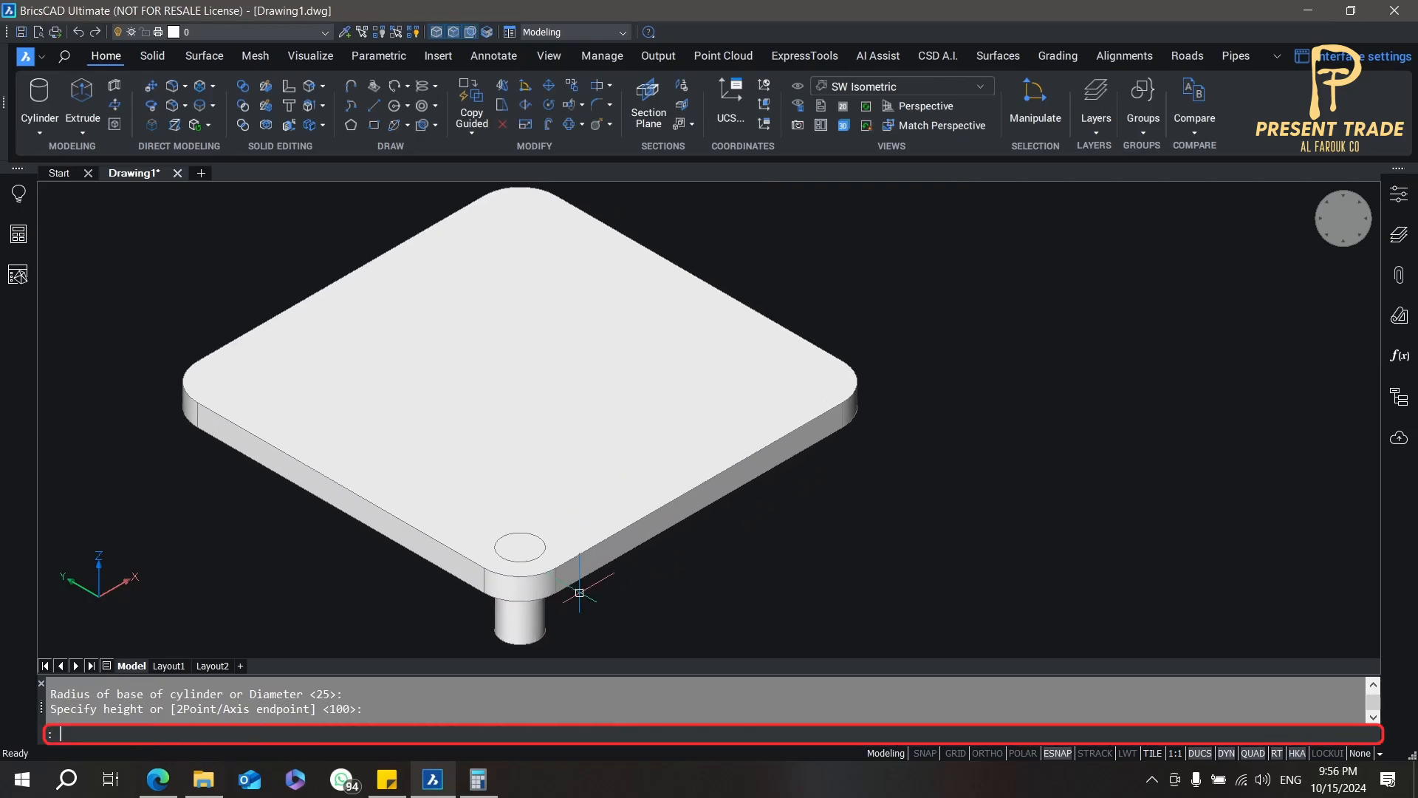
Step: Array the corner cylinder with 3DARRAY: 2 rows, 2 columns, 1 level, 400 spacing
text(3d)
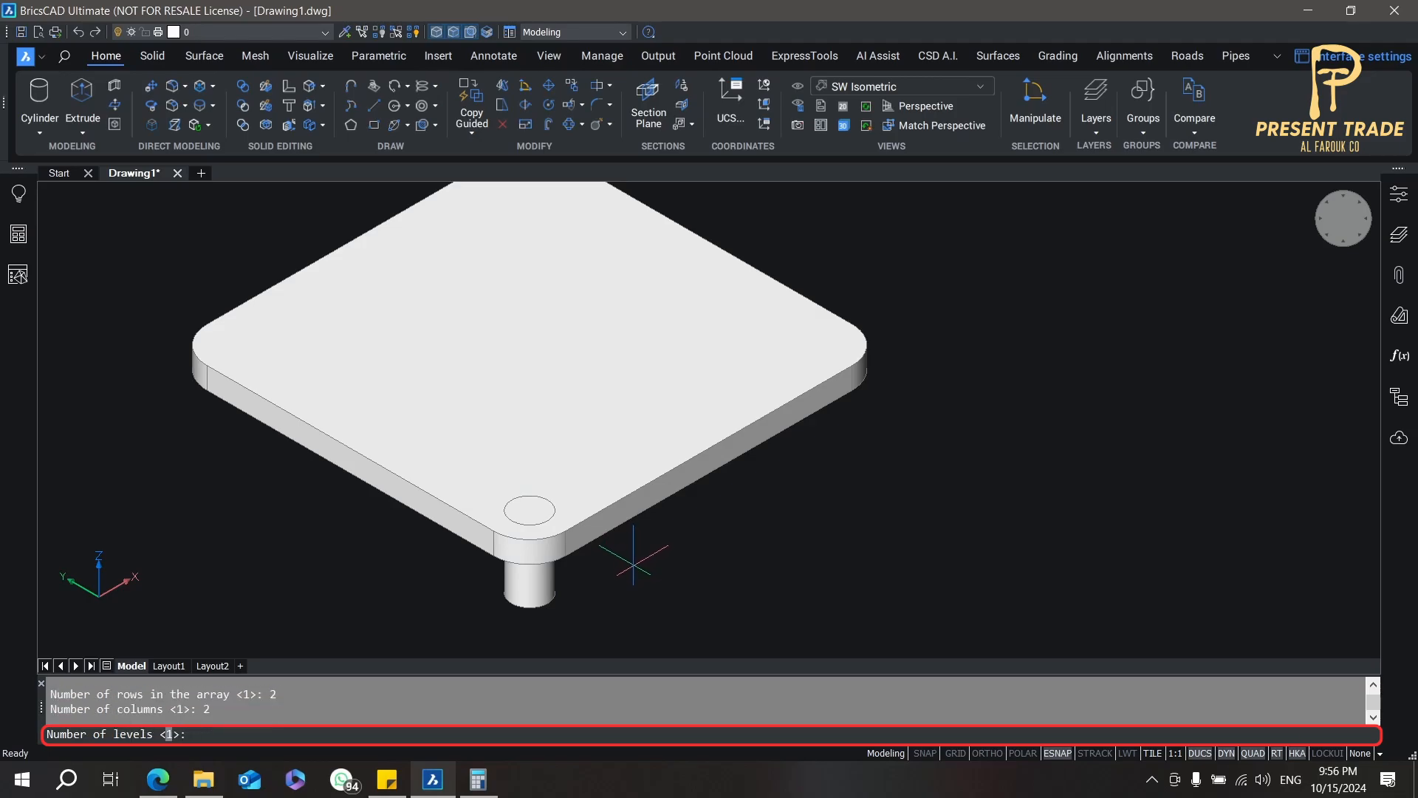
key(Return)
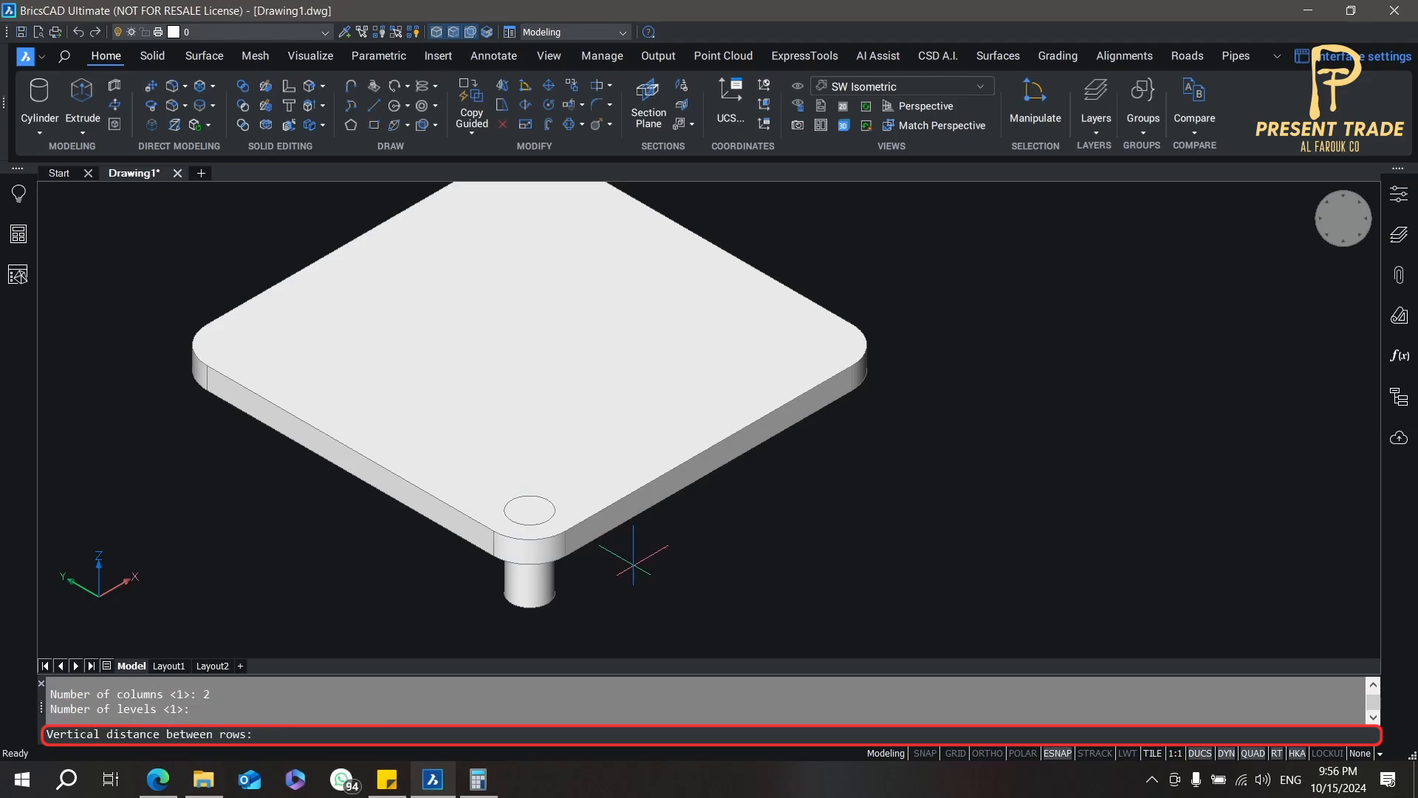
mouse_move(748, 470)
text(400)
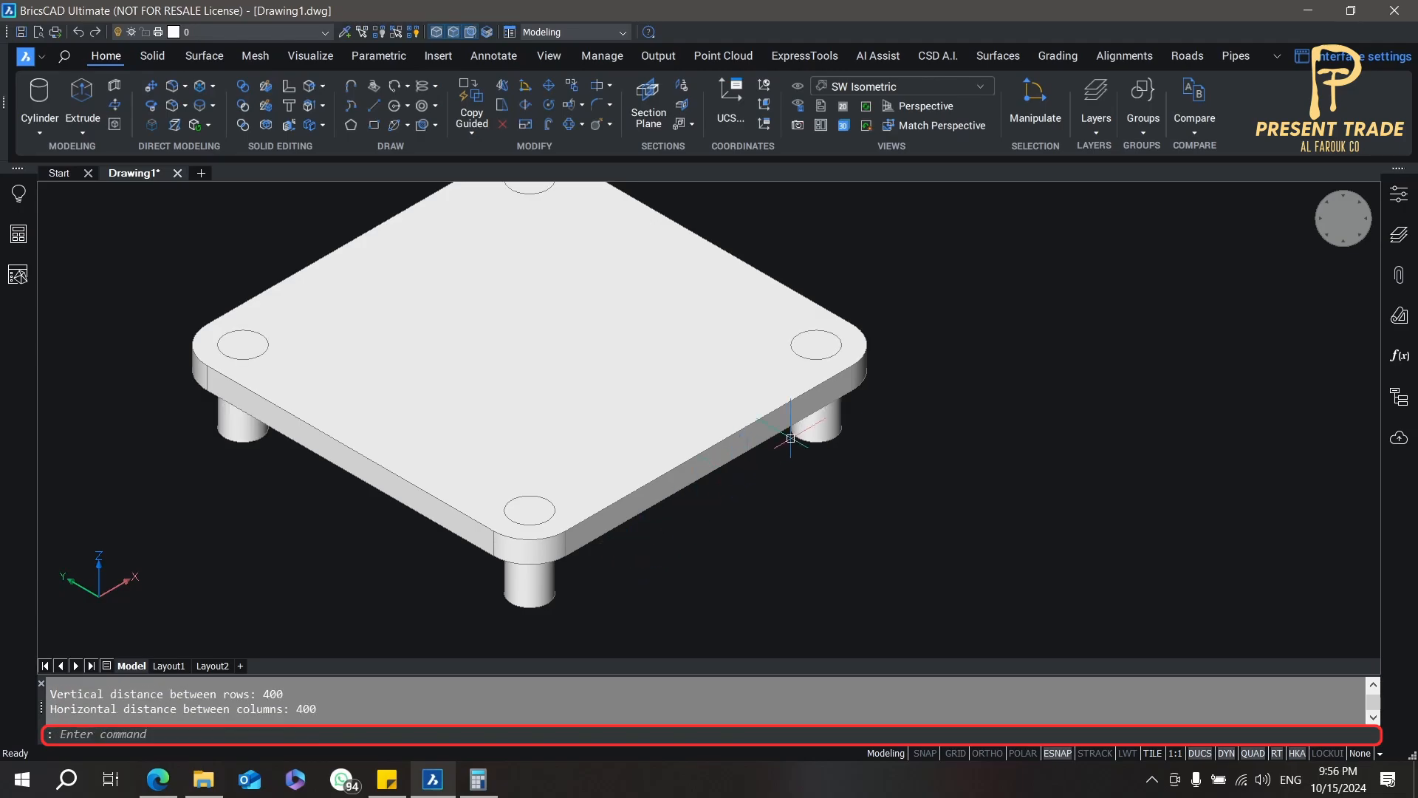
scroll(down, 3)
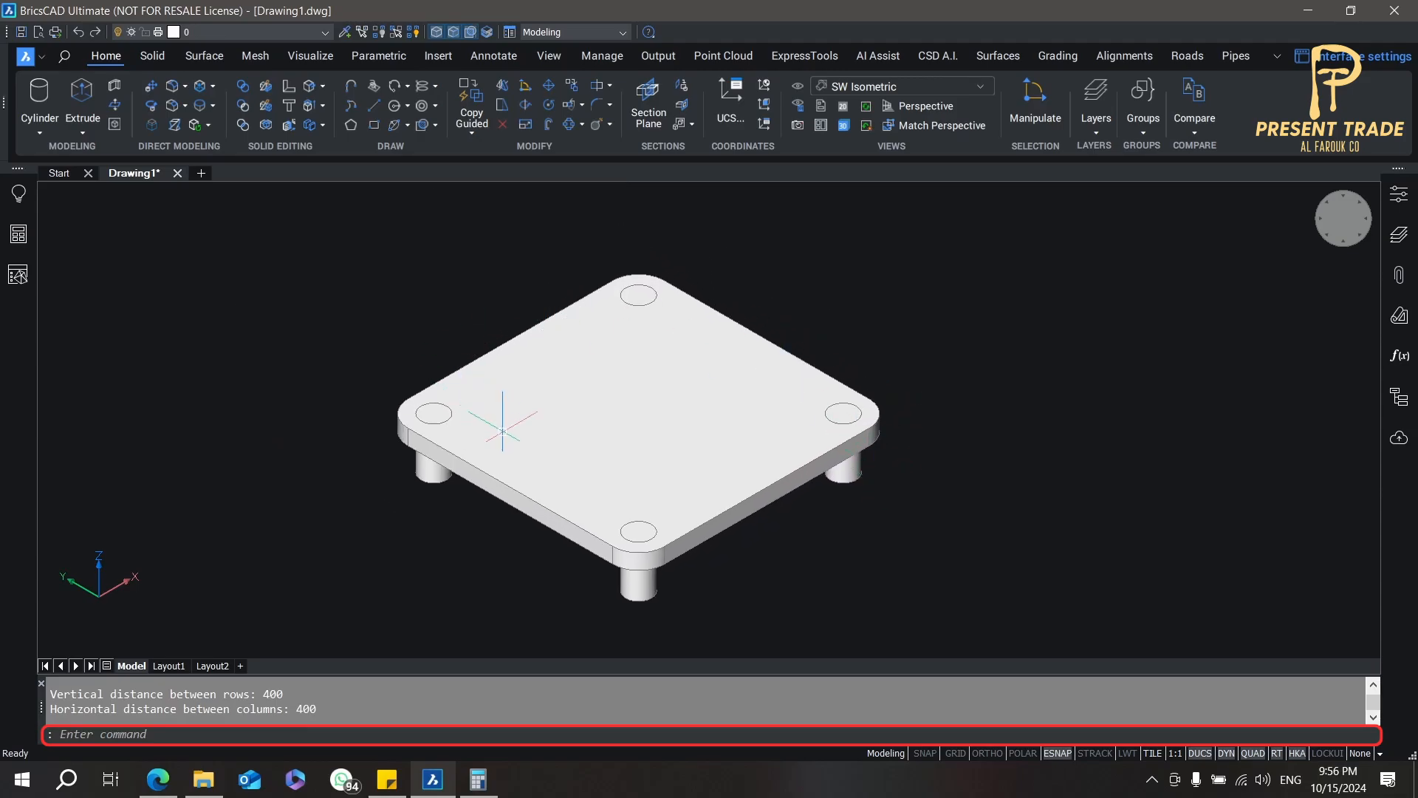
mouse_move(424, 323)
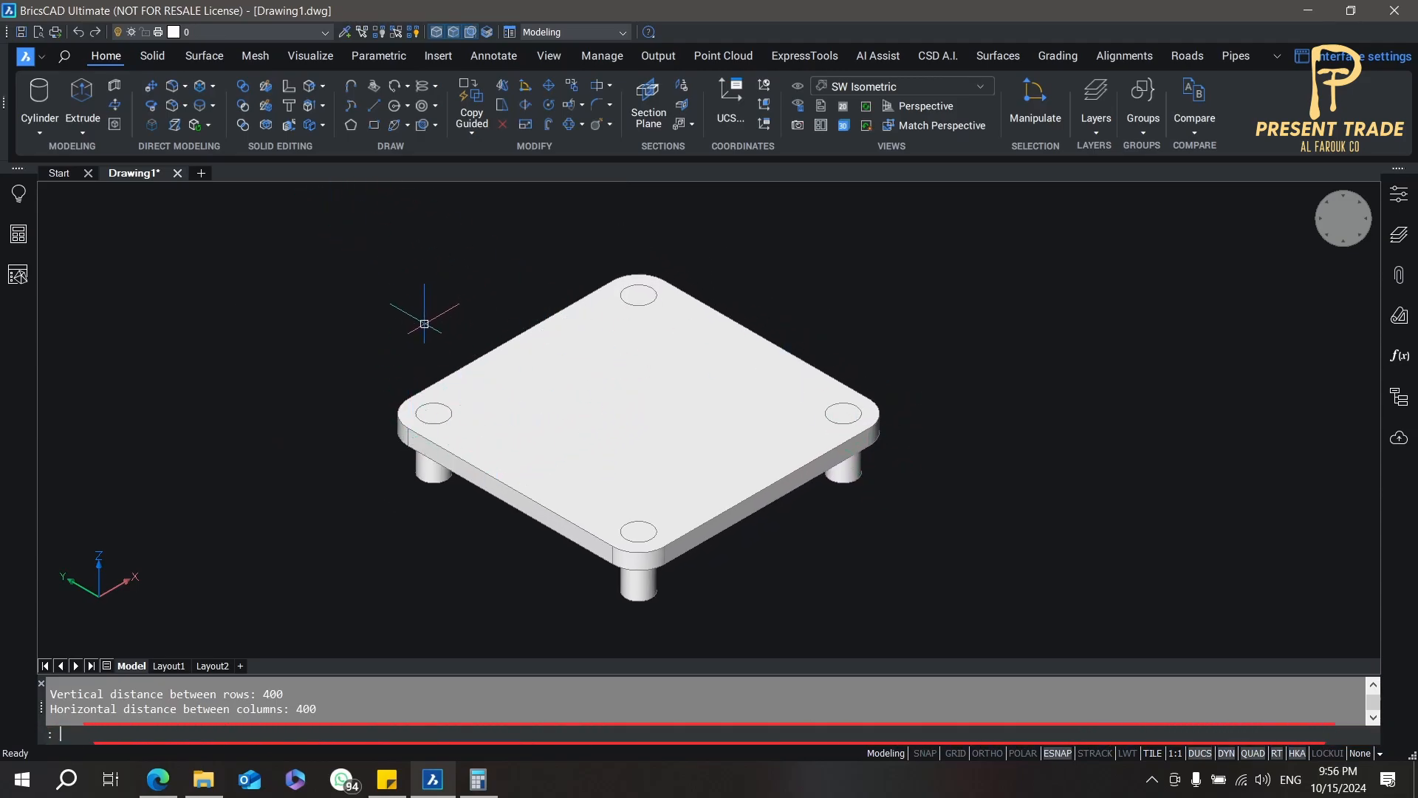
Step: Subtract the corner cylinders from the plate, then push a centred circle through it
click(633, 407)
text(c)
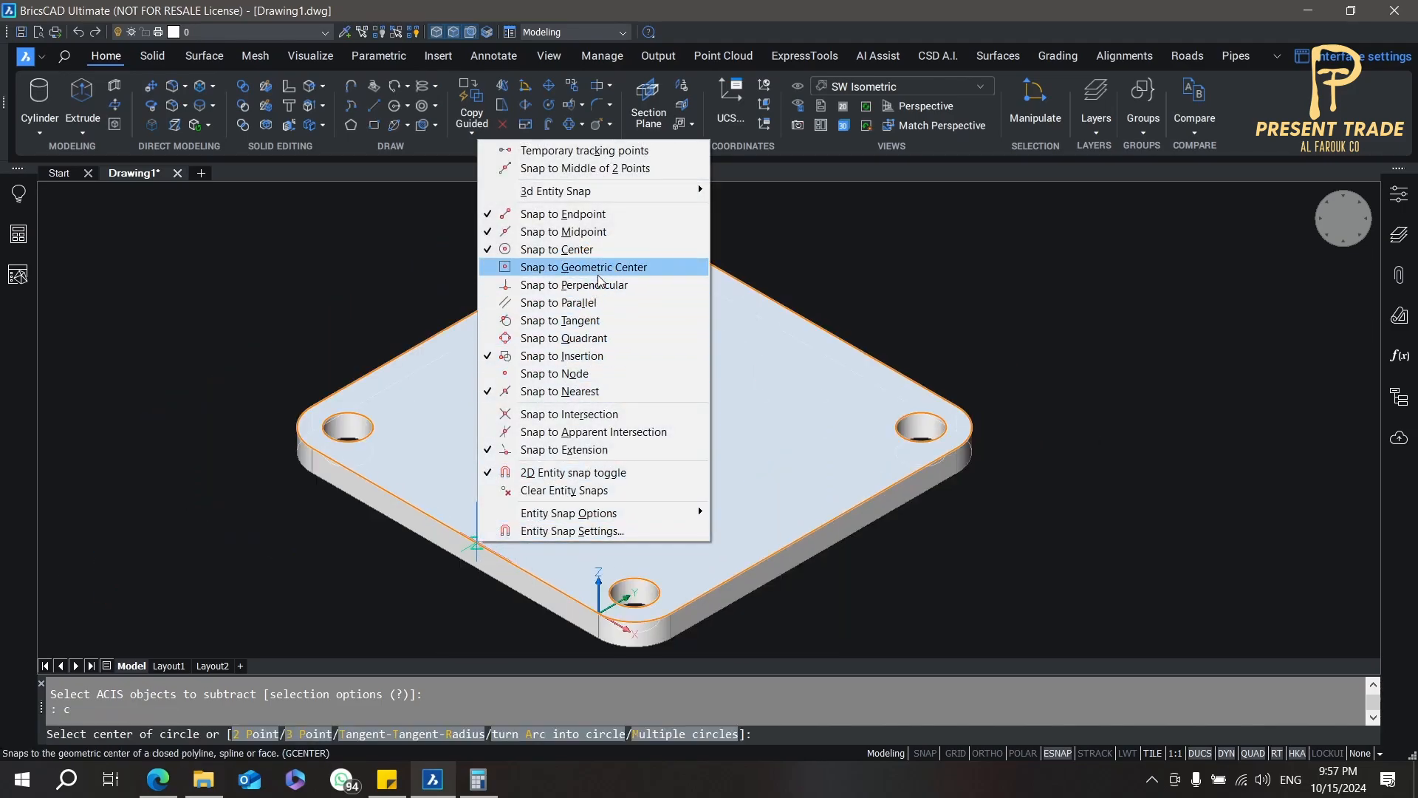
click(584, 266)
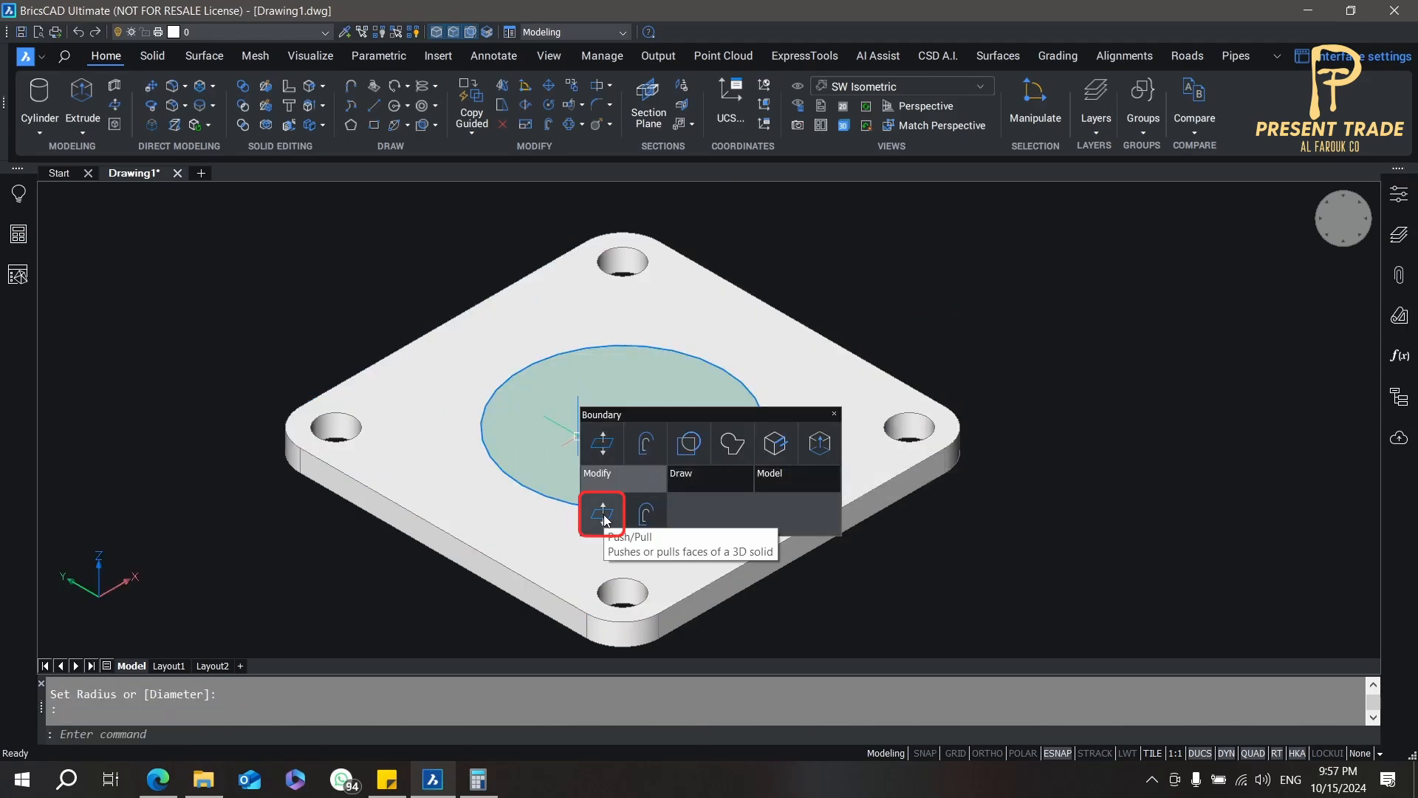
click(600, 514)
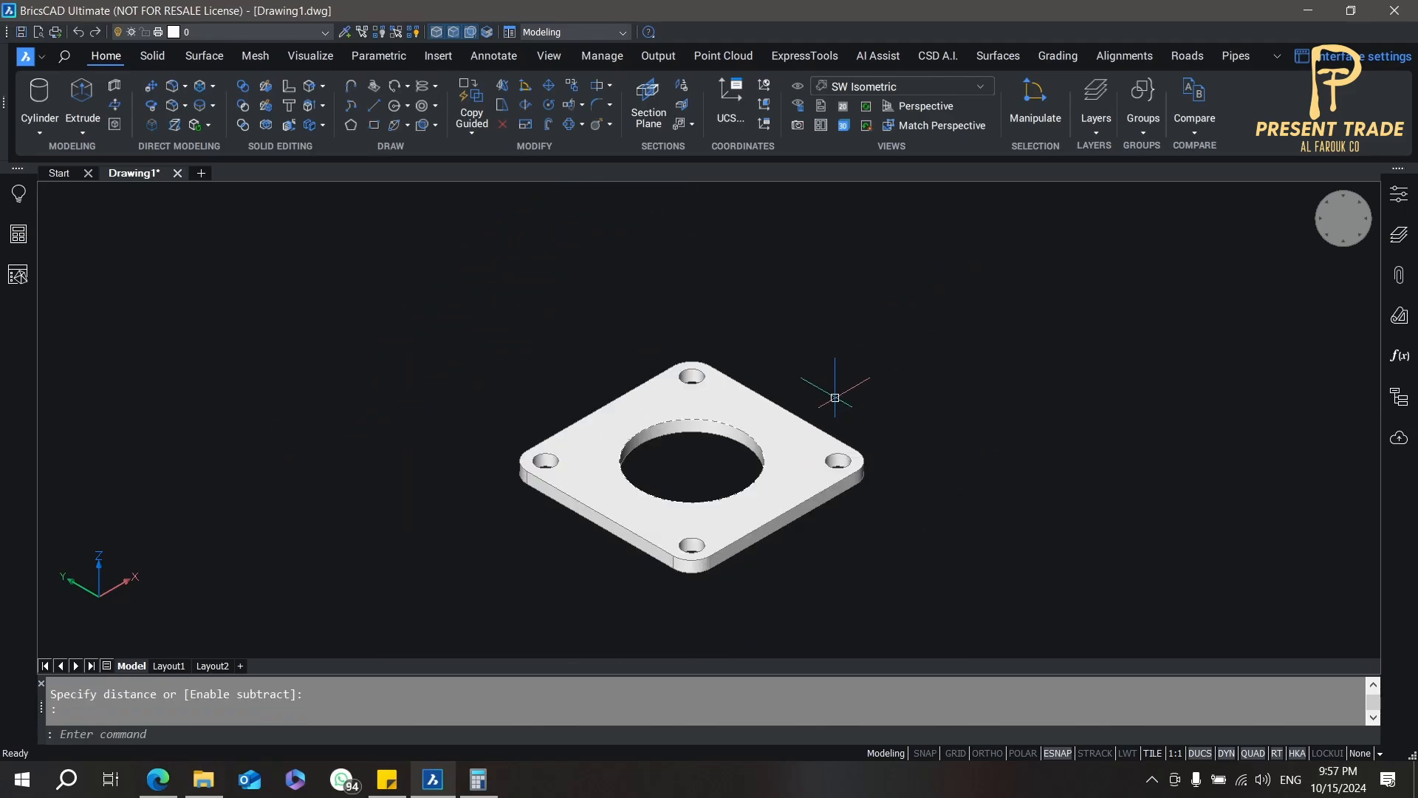
mouse_move(776, 351)
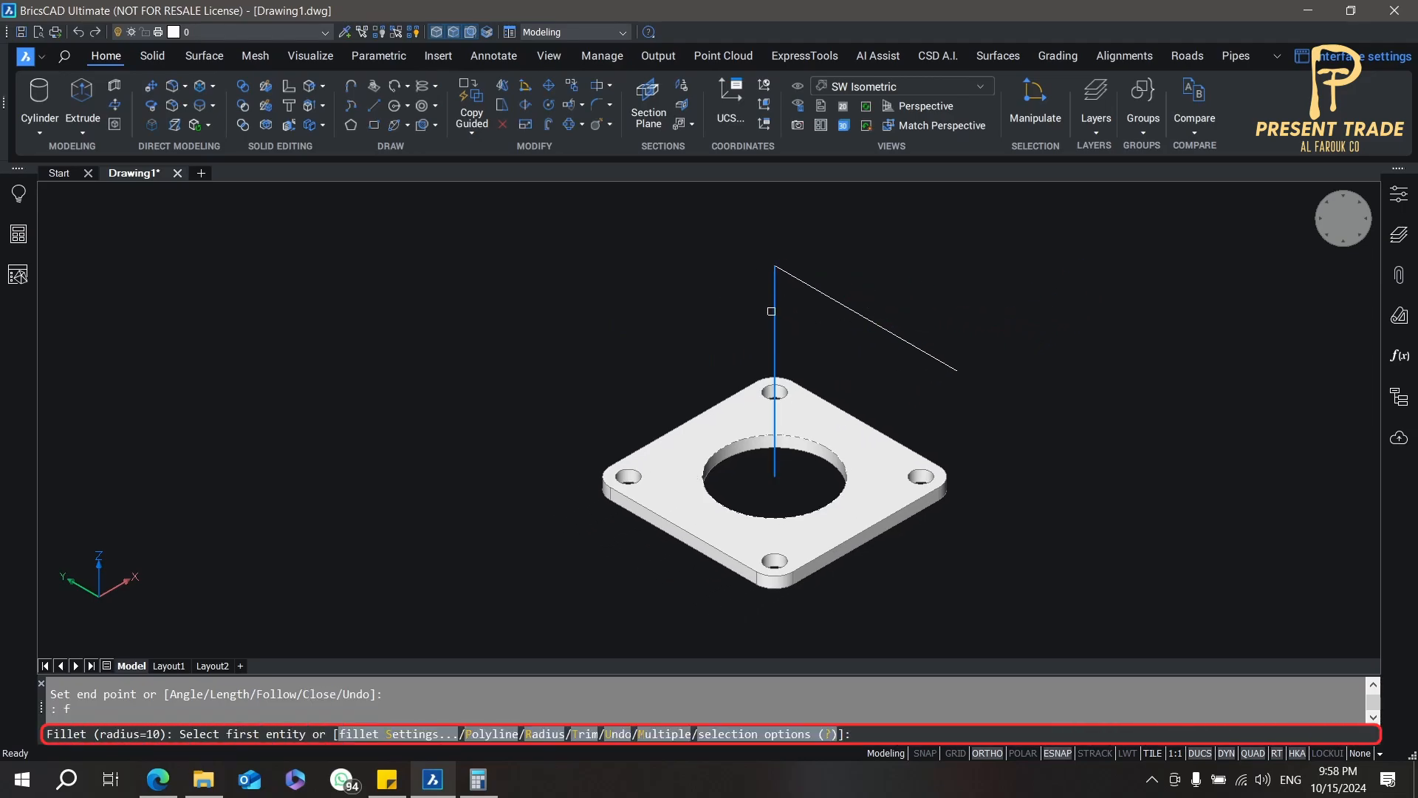
Step: Draw the path polyline rising 250 from the hole centre before angling off
text(250)
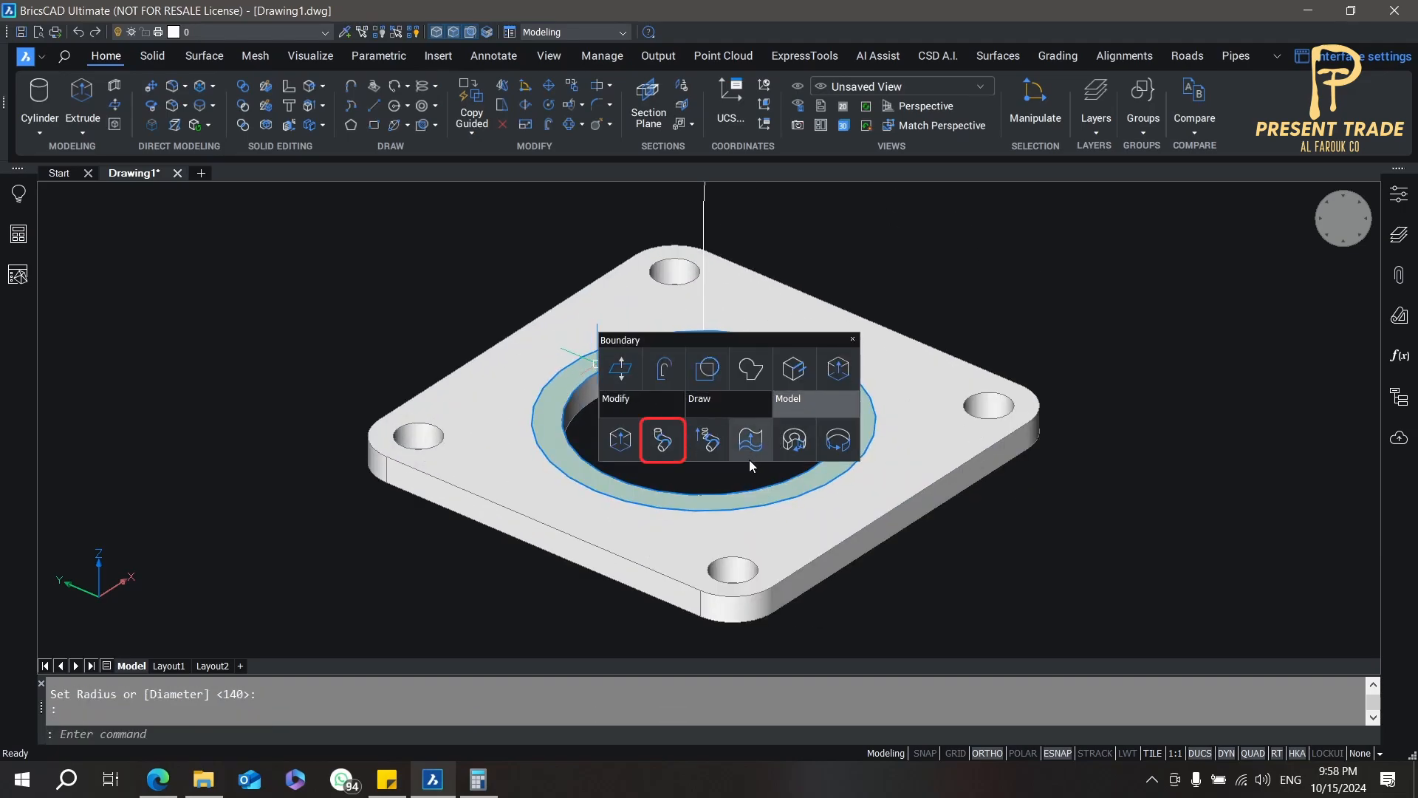
mouse_move(665, 443)
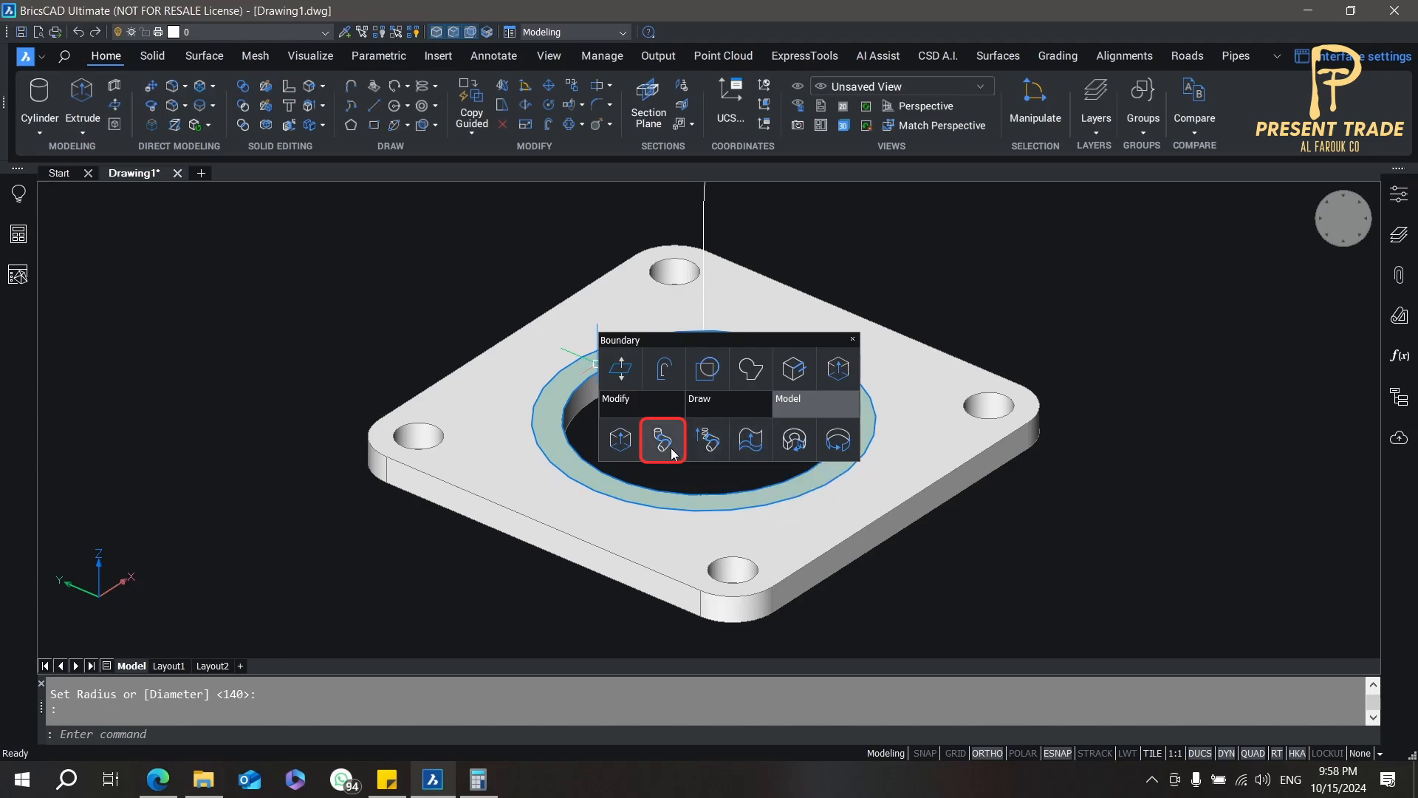
Step: Extrude the radius 140 ring region around the flange bore
click(662, 440)
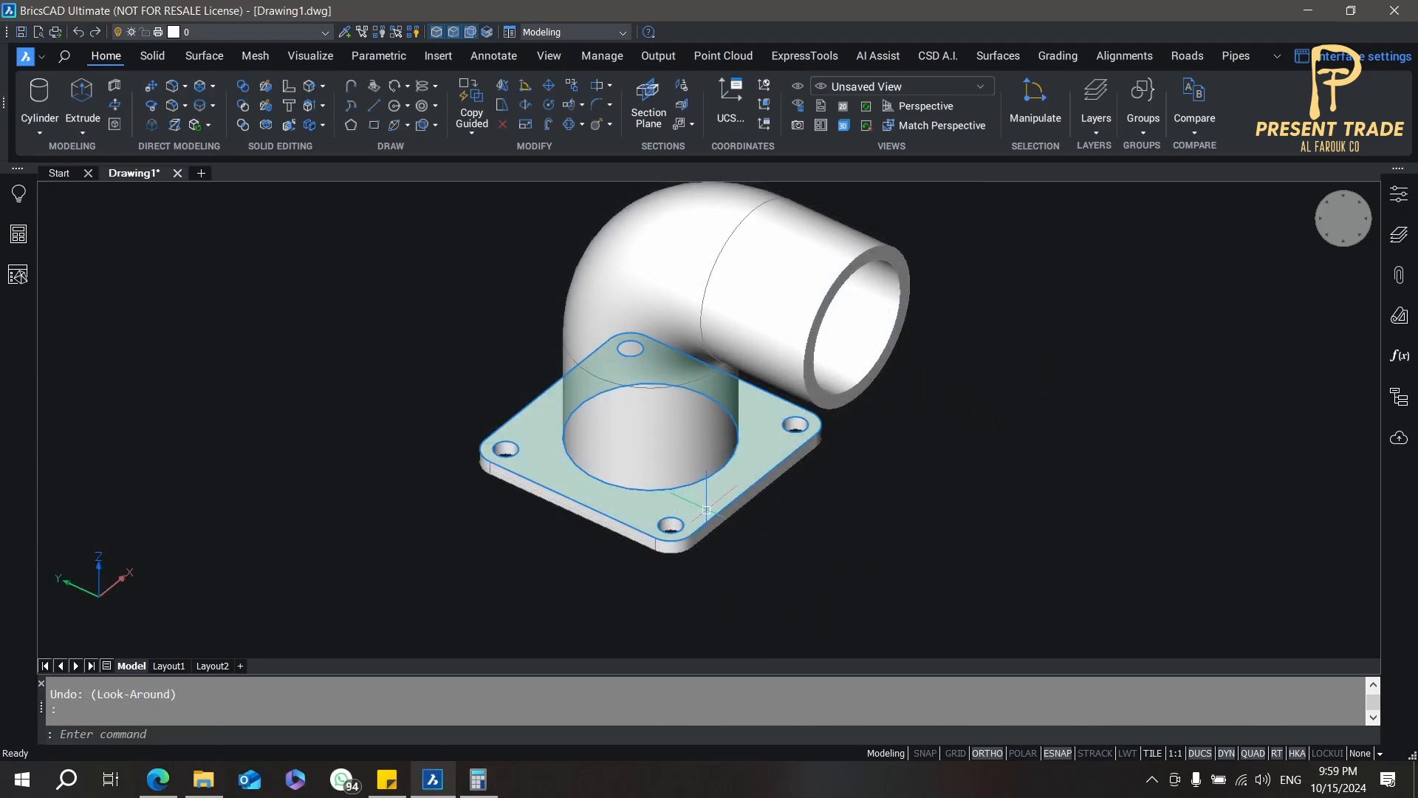
mouse_move(742, 542)
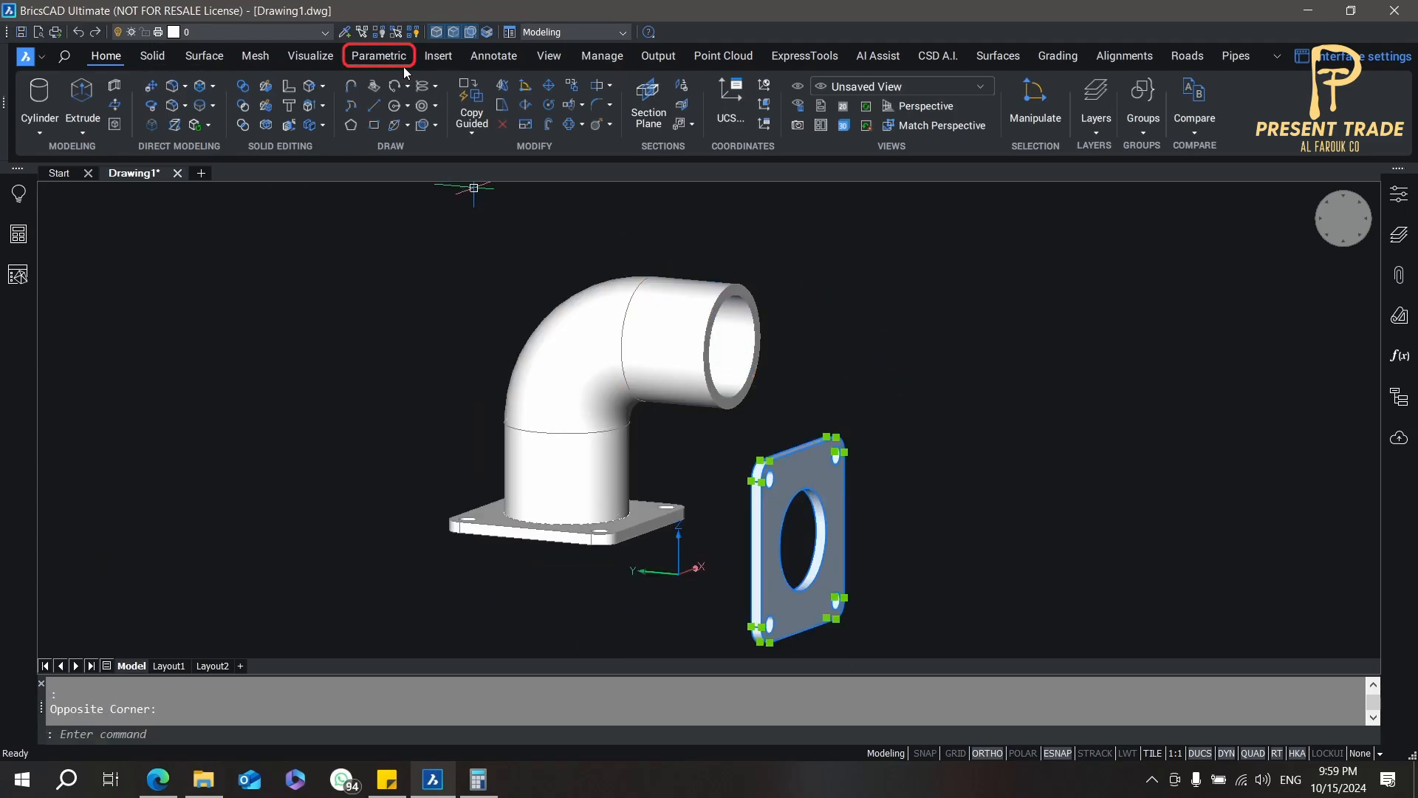
Step: Apply a 3D Concentric constraint between the flange bore and the pipe end
click(378, 55)
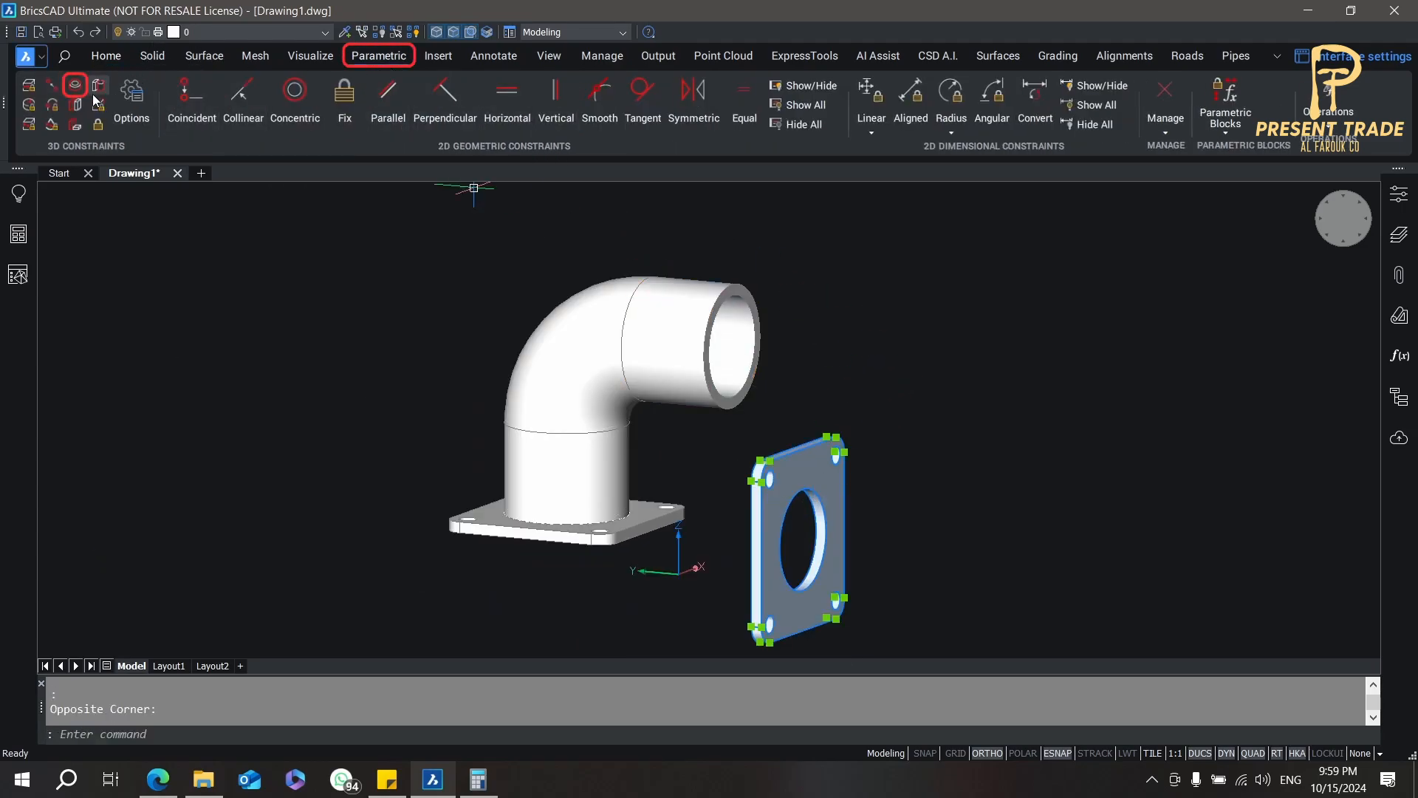
click(74, 84)
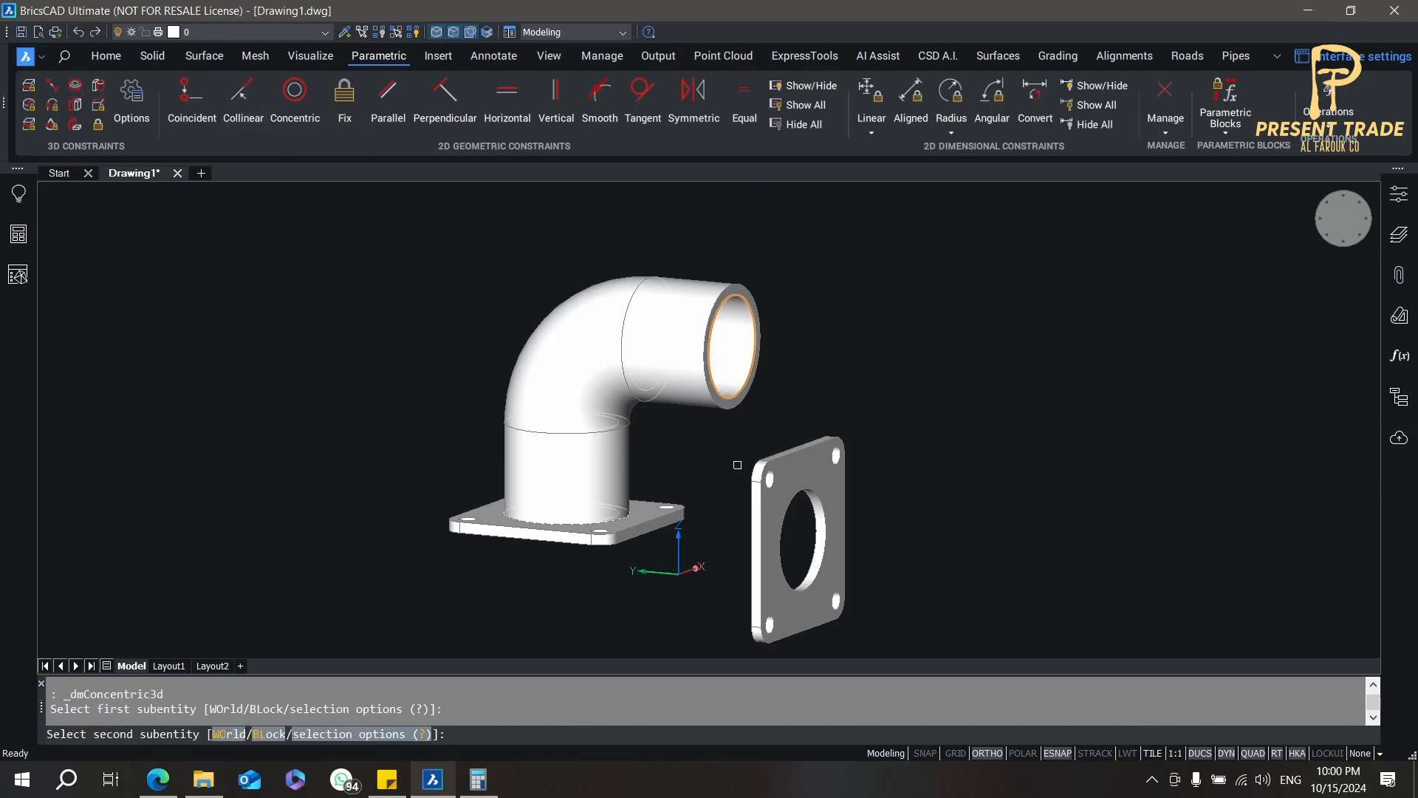
click(806, 533)
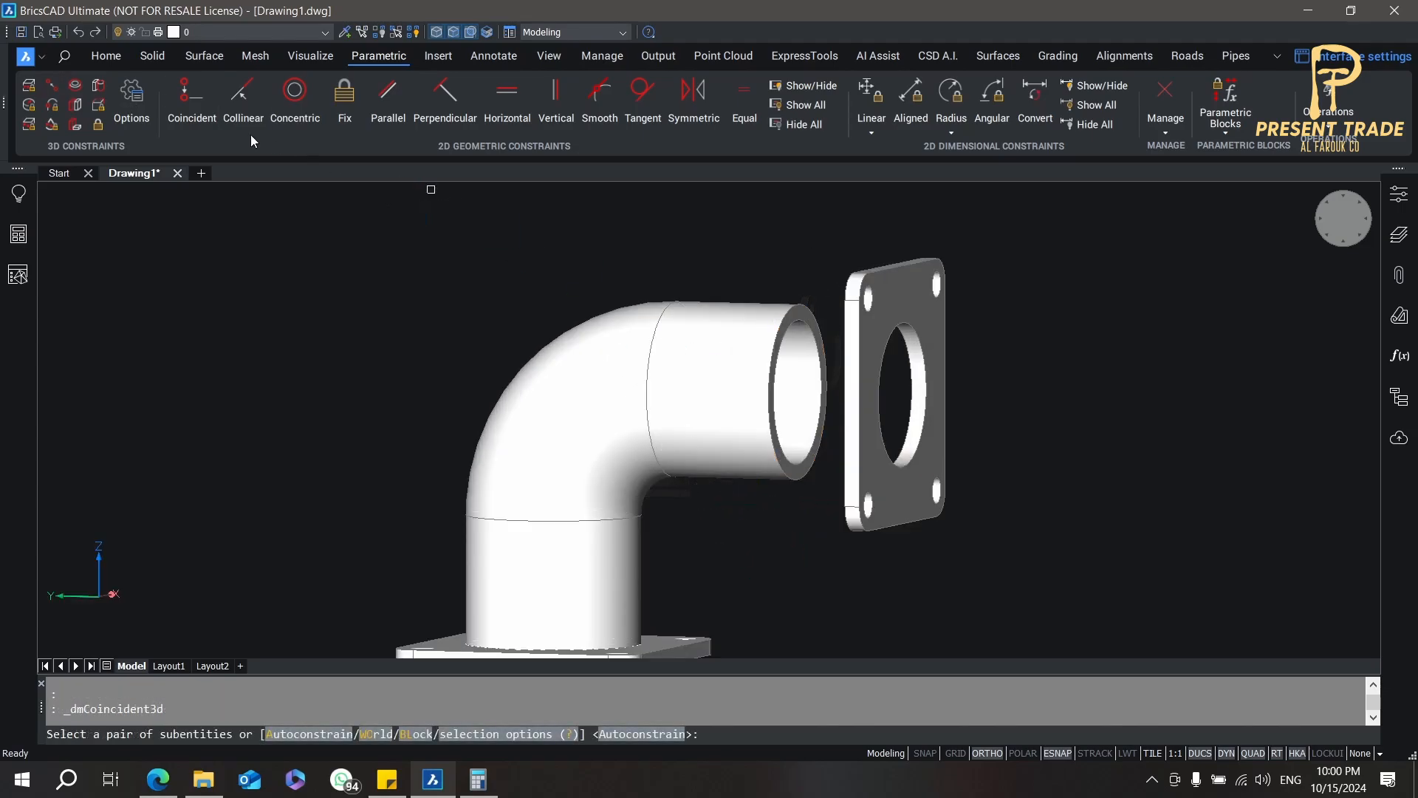
mouse_move(53, 86)
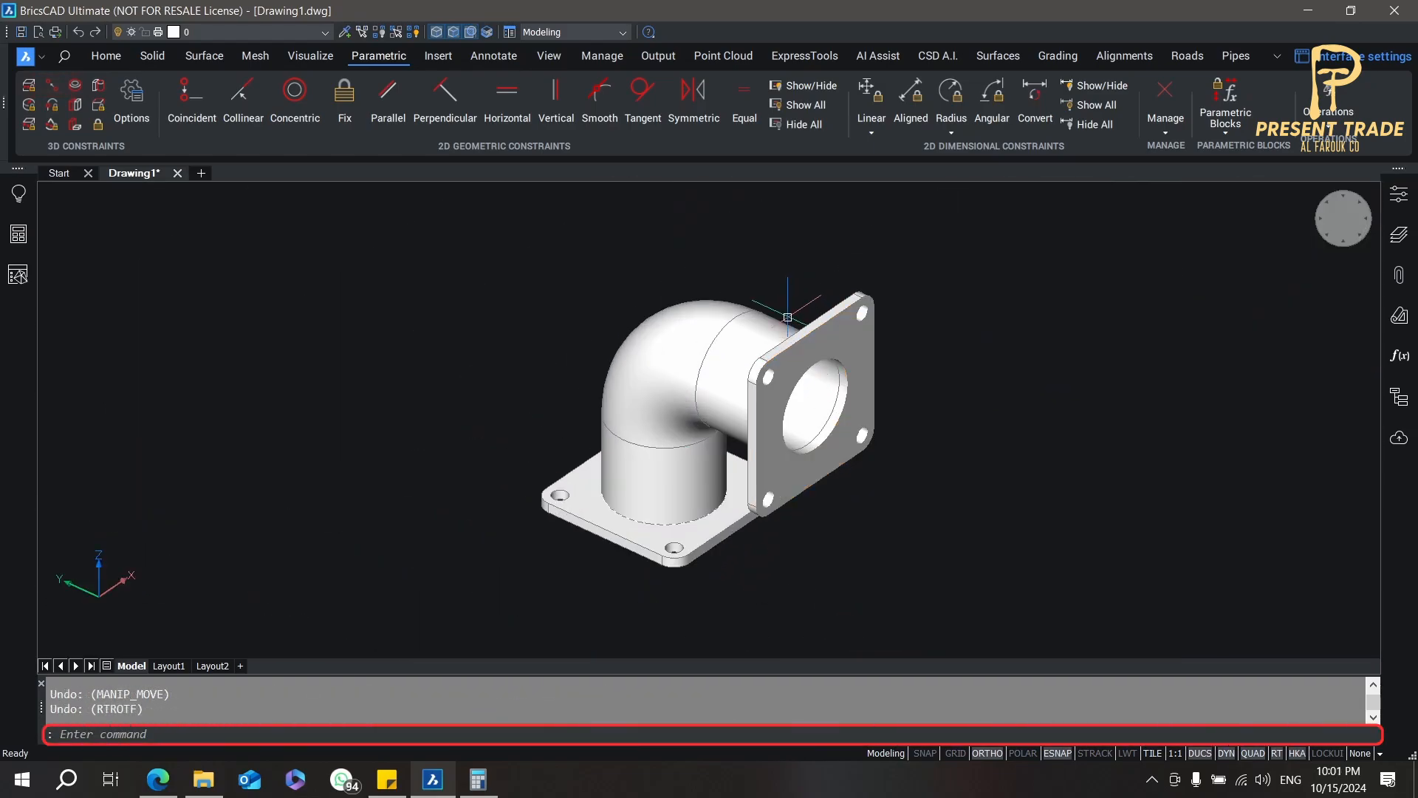
Step: Union the elbow with both flanges and round the pipe-to-flange junction edges
text(un)
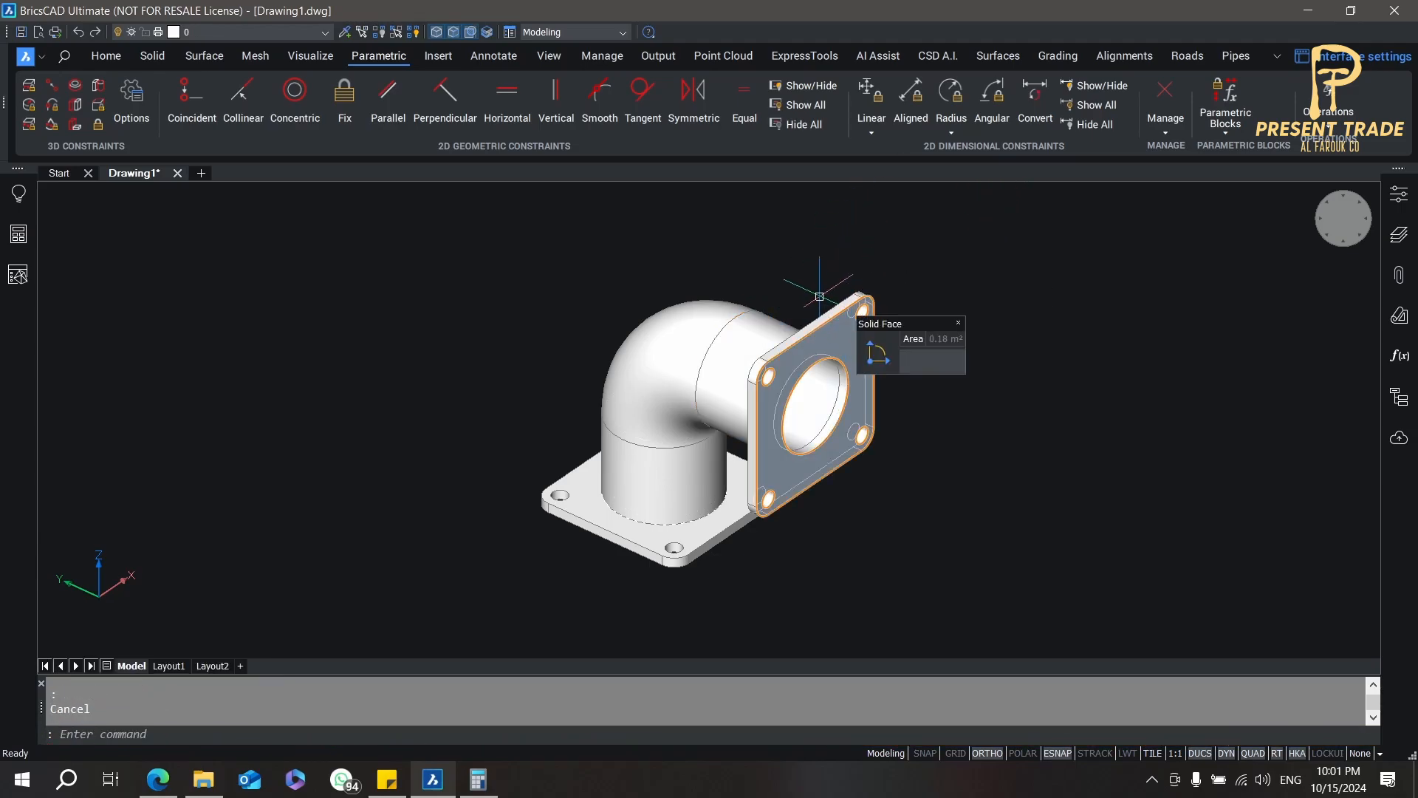
text(un)
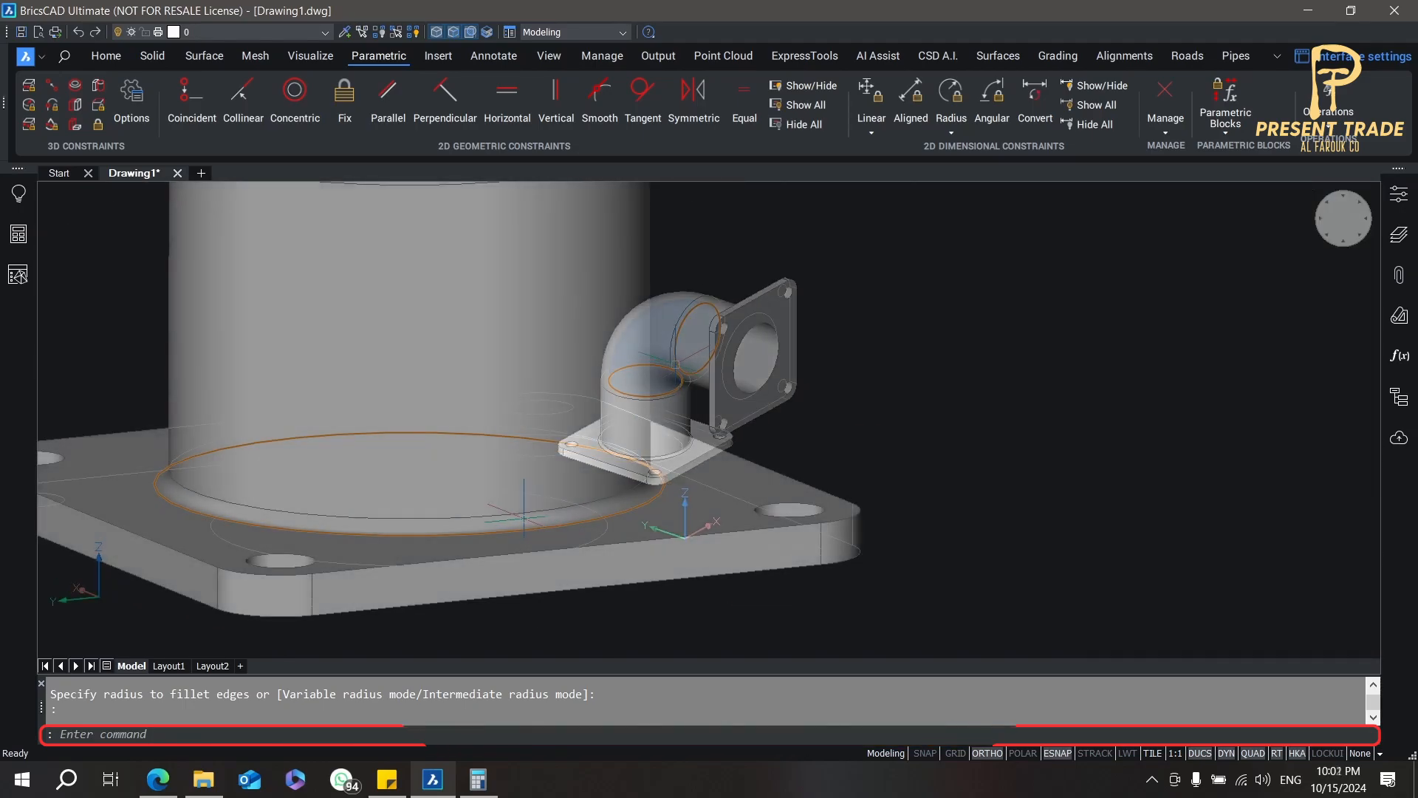
text(DMCHAMFER)
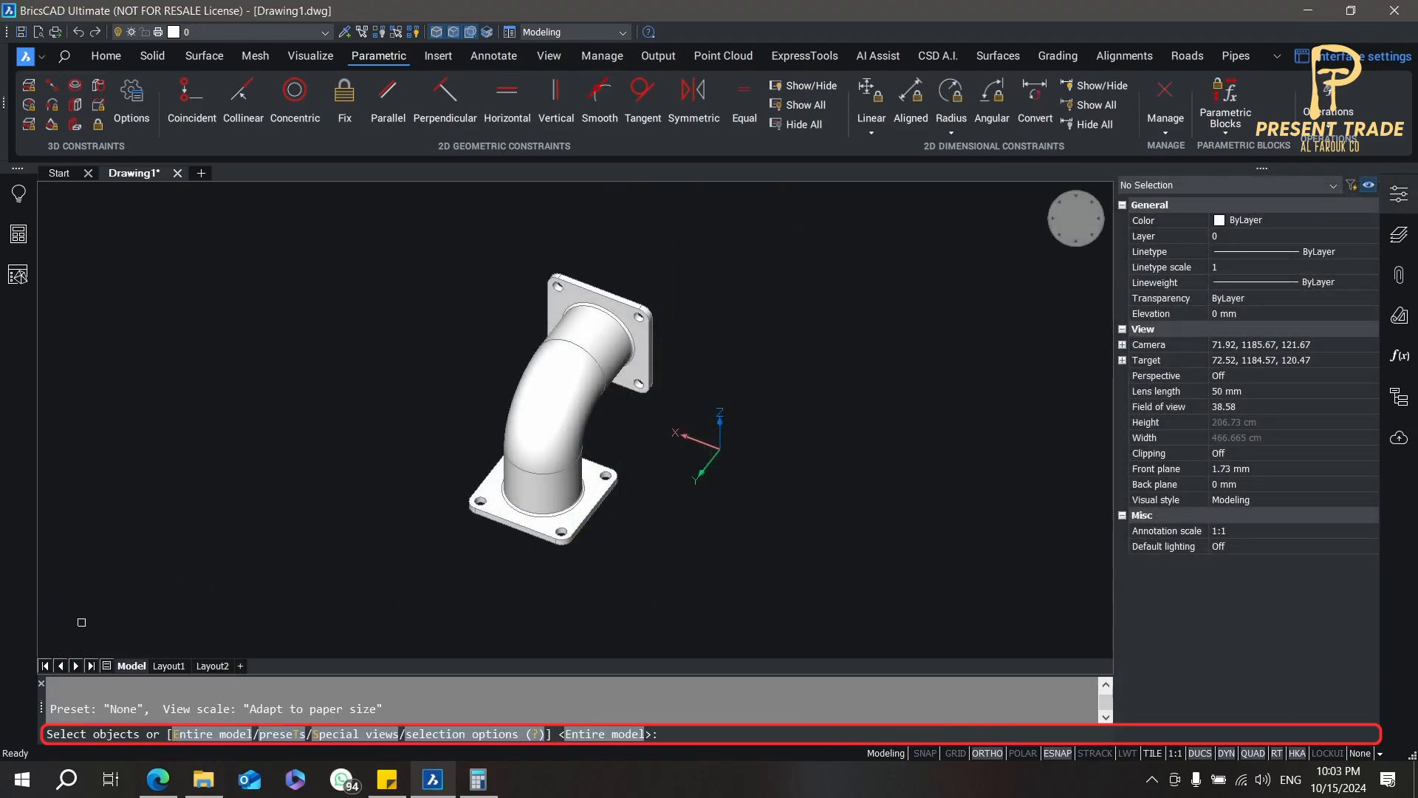
mouse_move(292, 584)
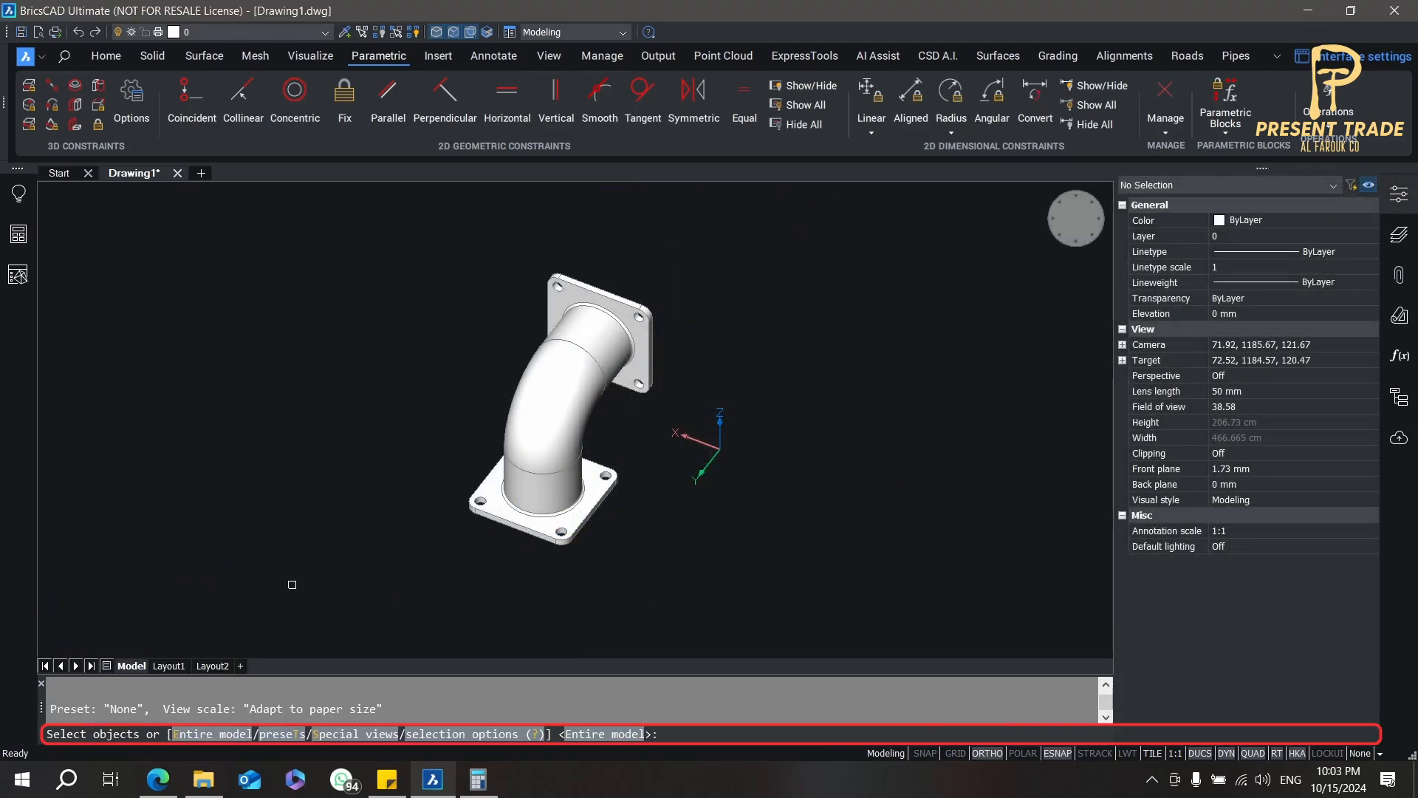
Step: Place an Entire-model base view, a projected view below it, and an isometric view
text(e)
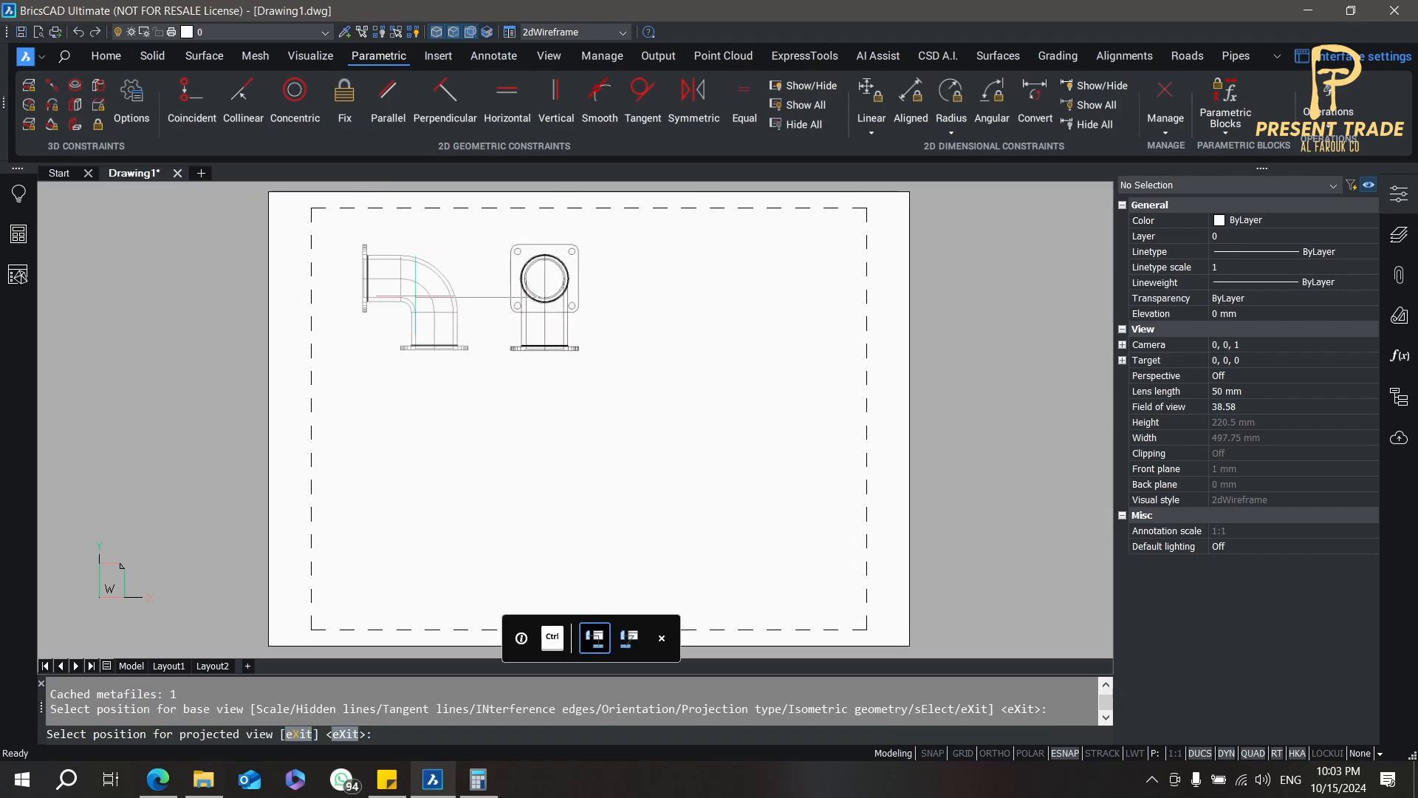
click(543, 486)
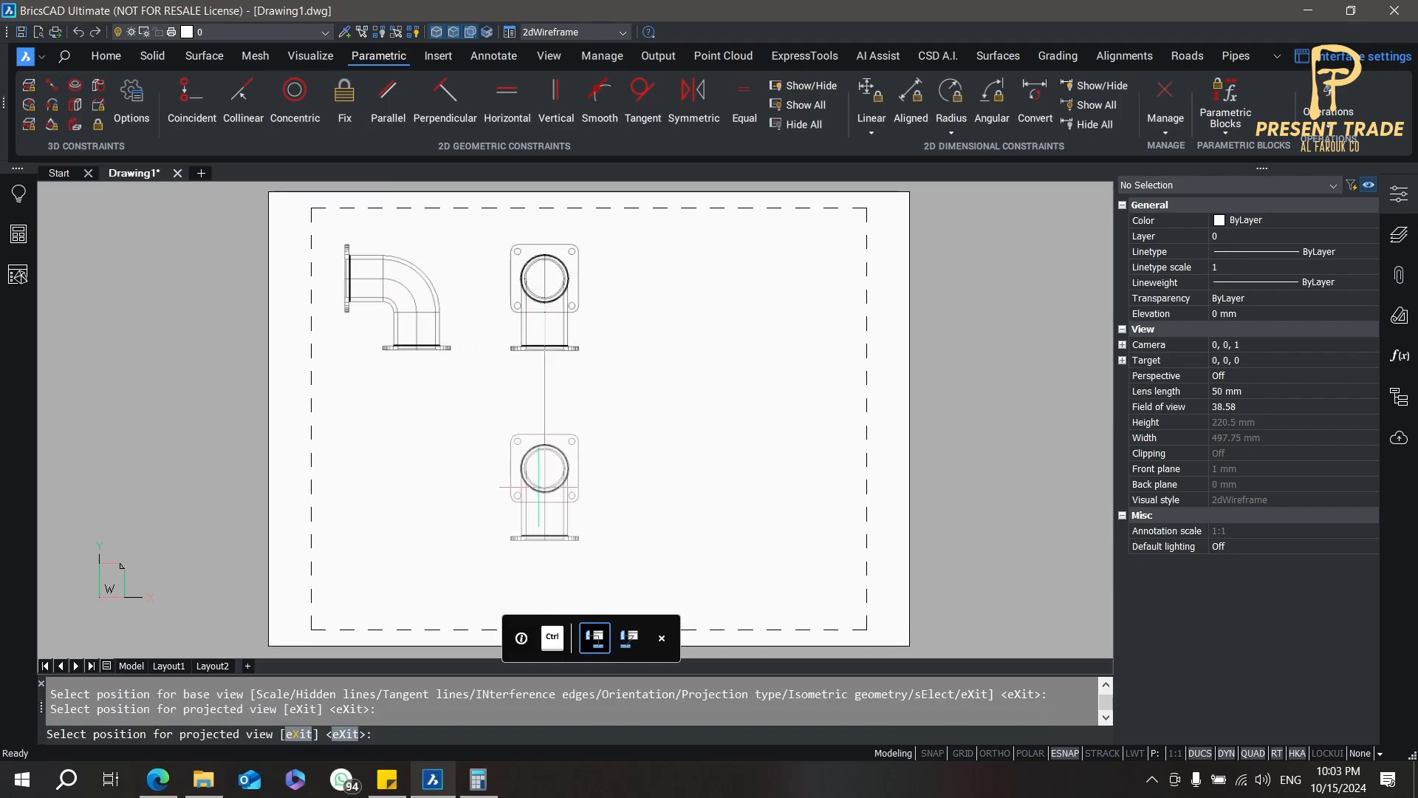
click(411, 488)
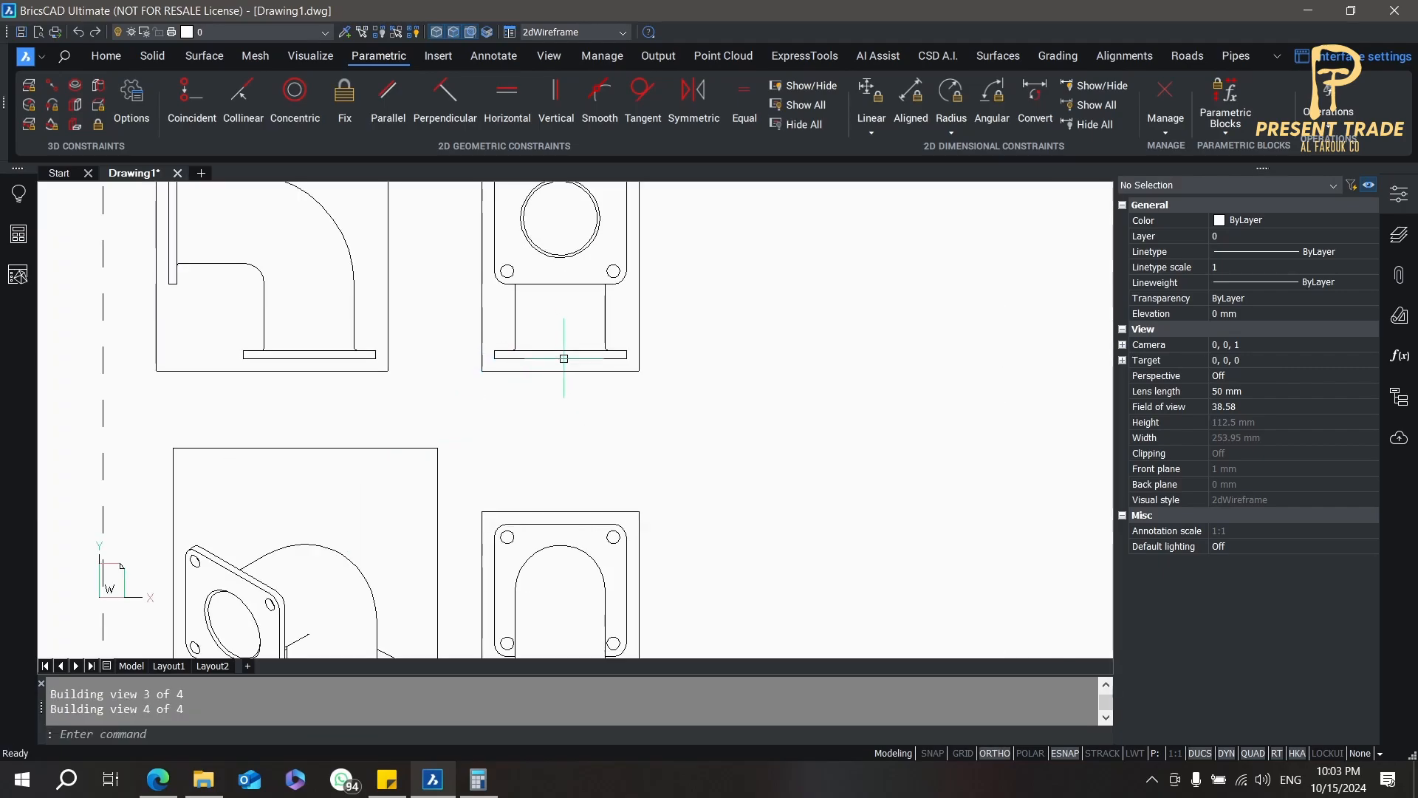
Step: Cut section A-A at 1:16 through the flange front view's centre, placed to its right
text(v)
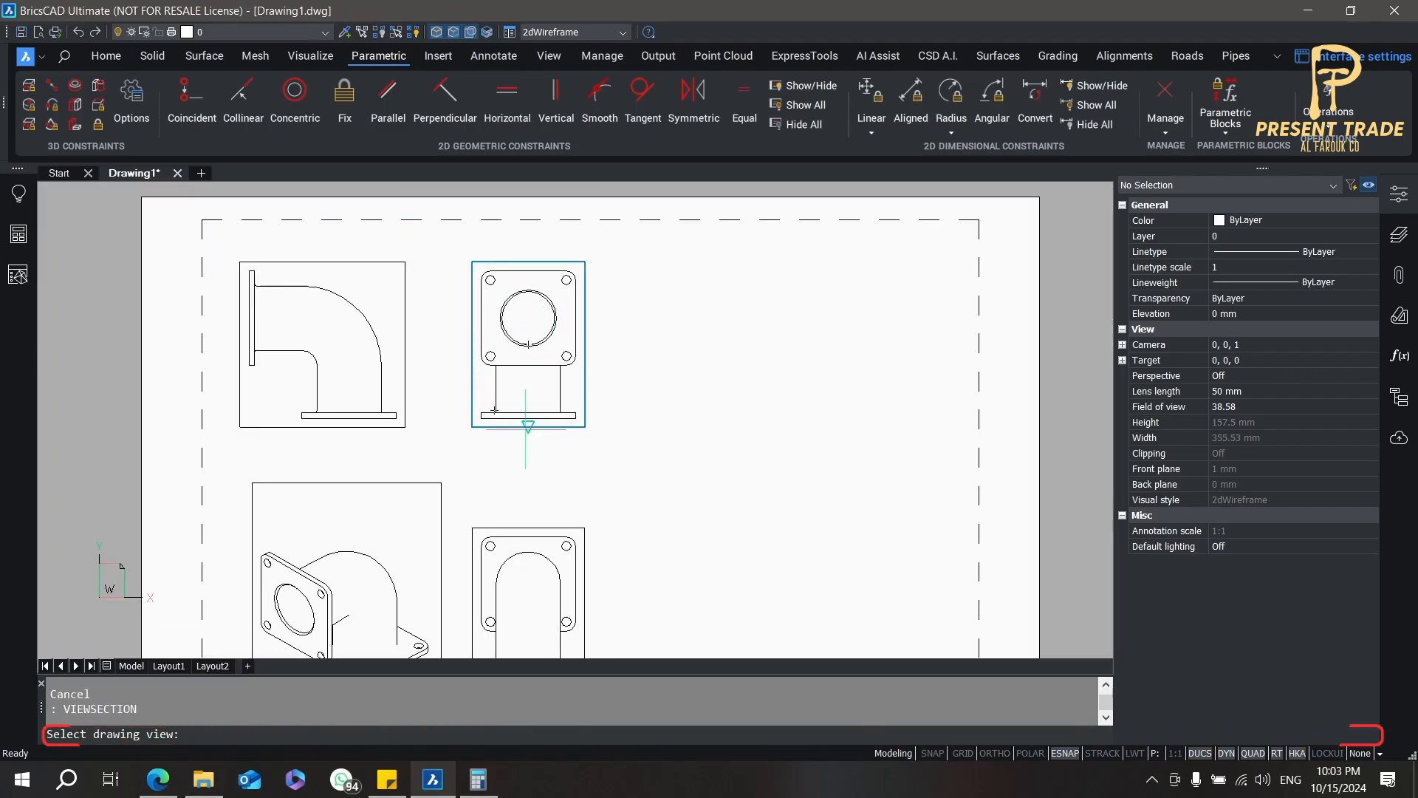
click(527, 344)
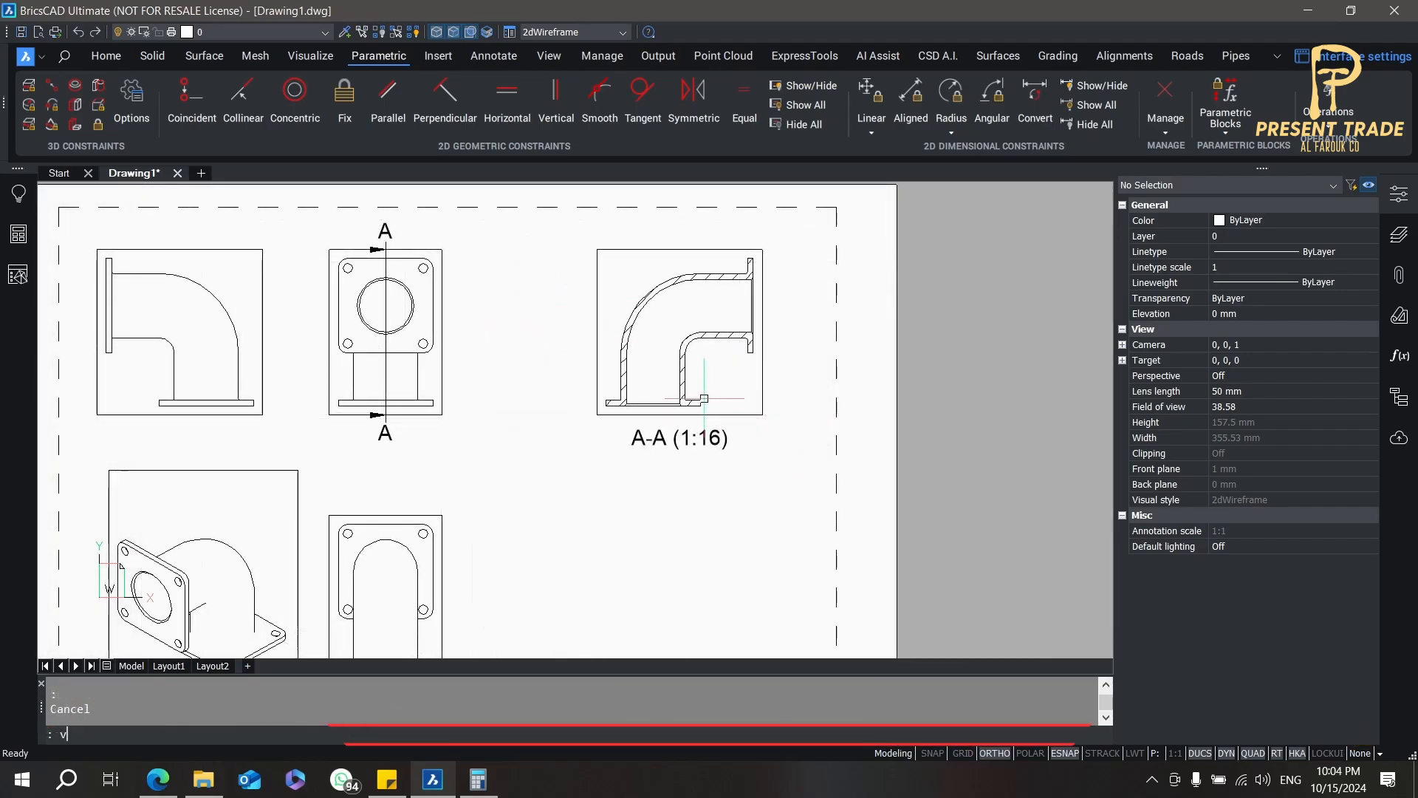
Step: Place circular detail view B at 1:8 of section A-A's inner corner below it
key(Return)
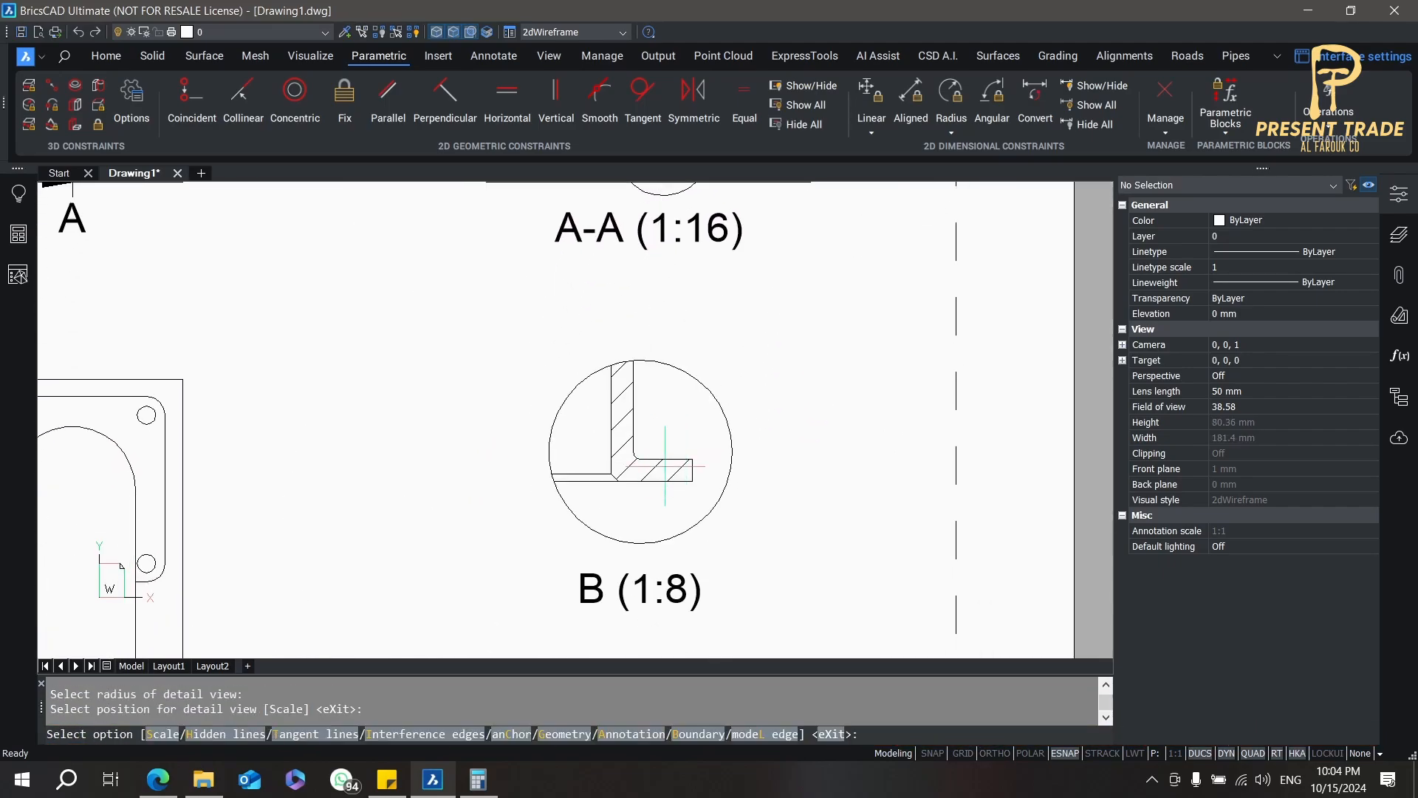
key(Escape)
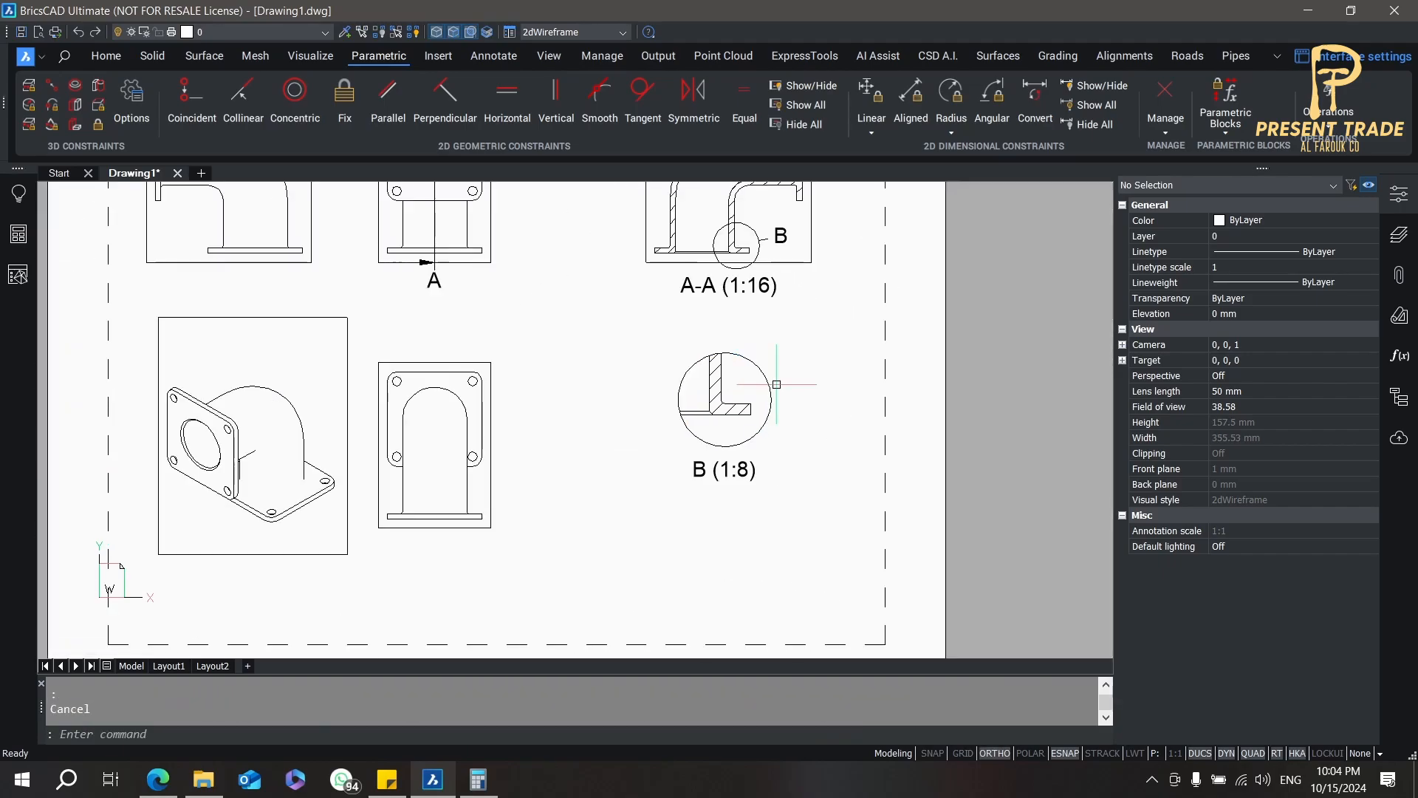
scroll(down, 3)
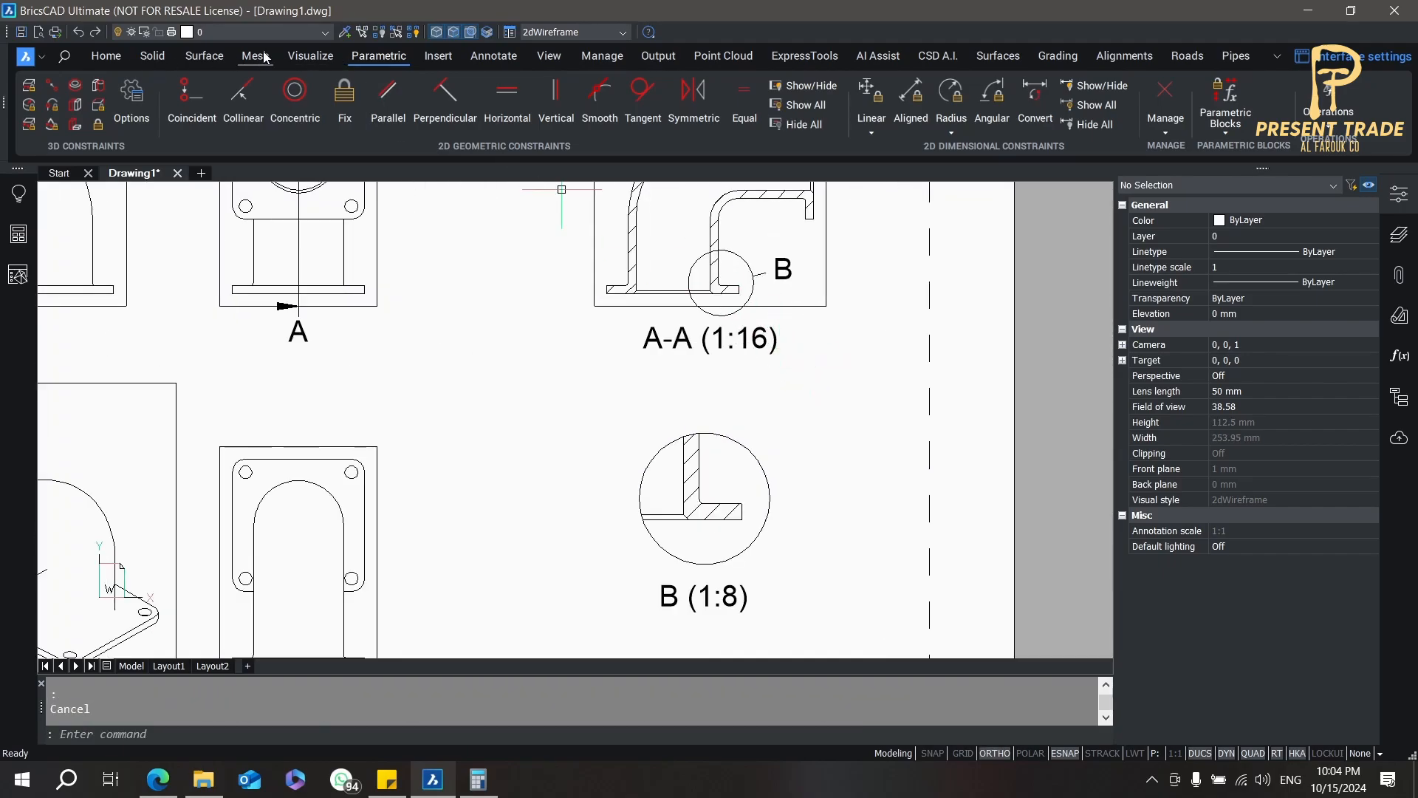
Step: Add the R10 radius dimension to the detail's rounded inner corner and select aligned dimensioning
click(492, 56)
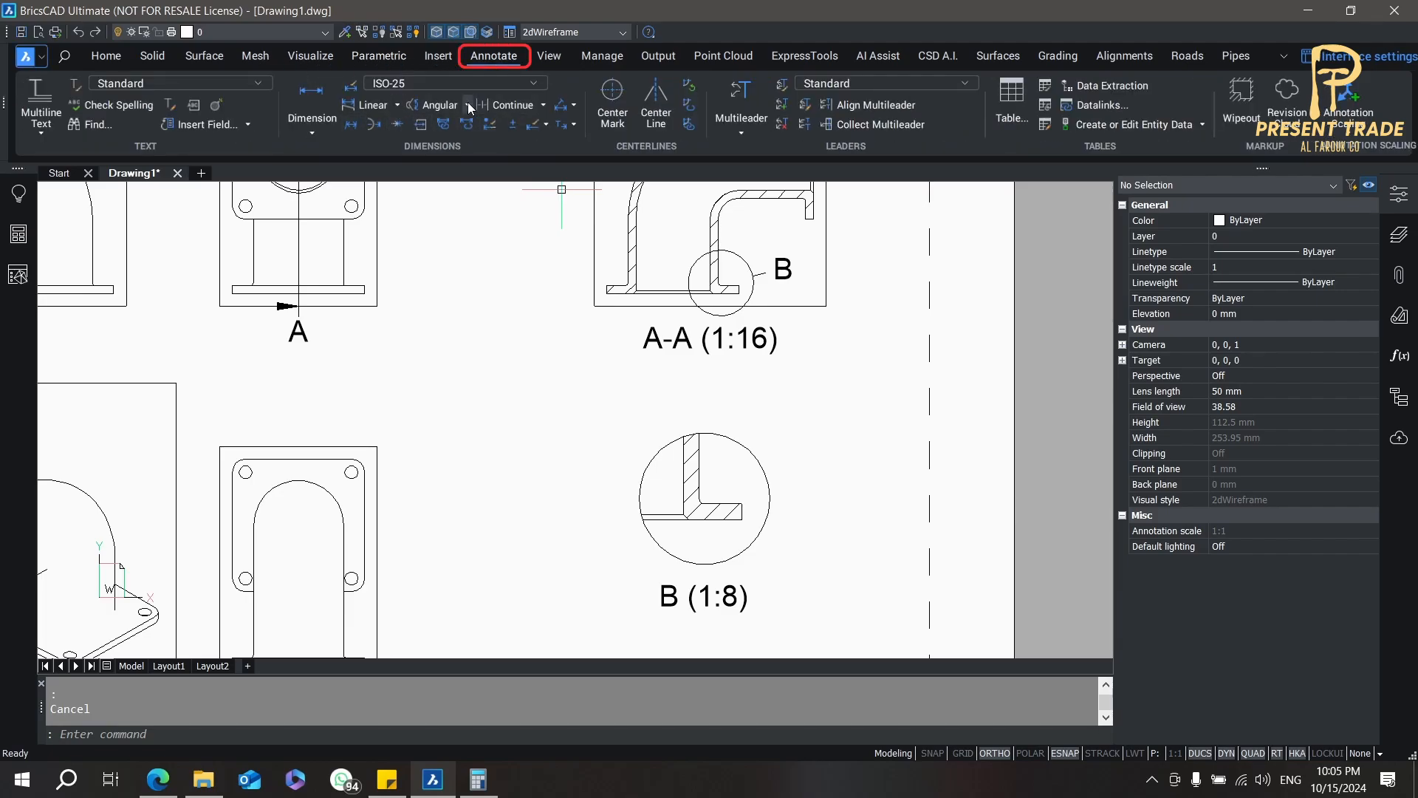
click(463, 105)
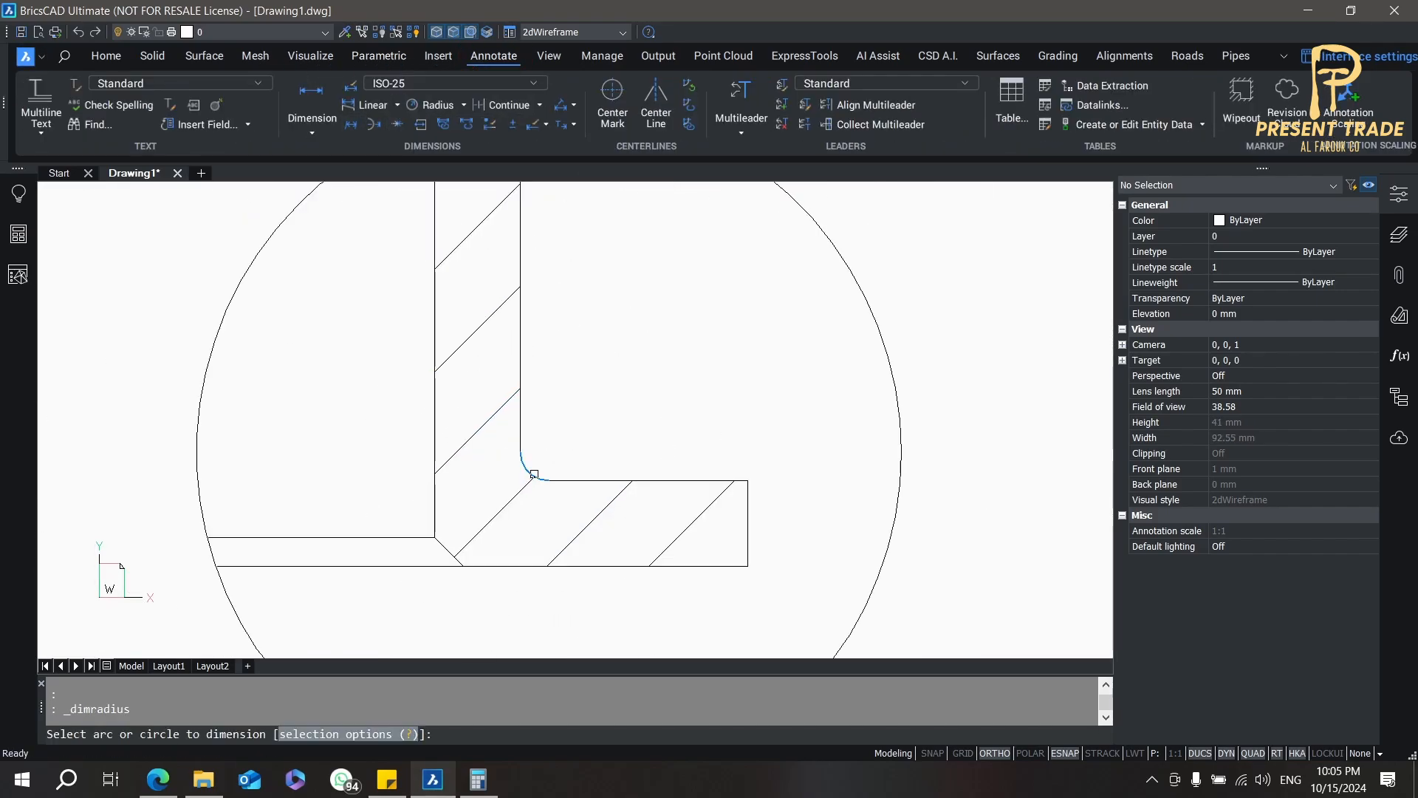
click(529, 466)
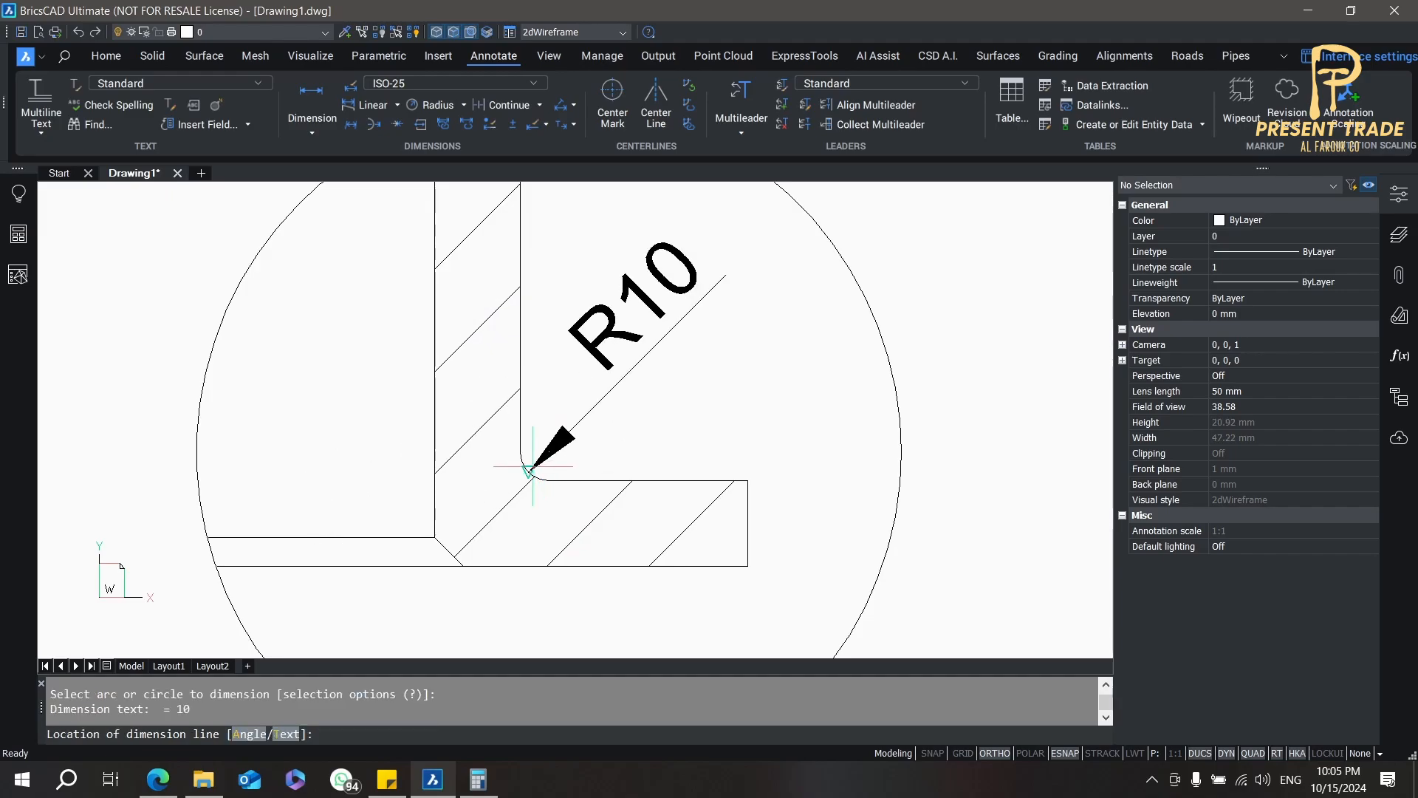
click(396, 105)
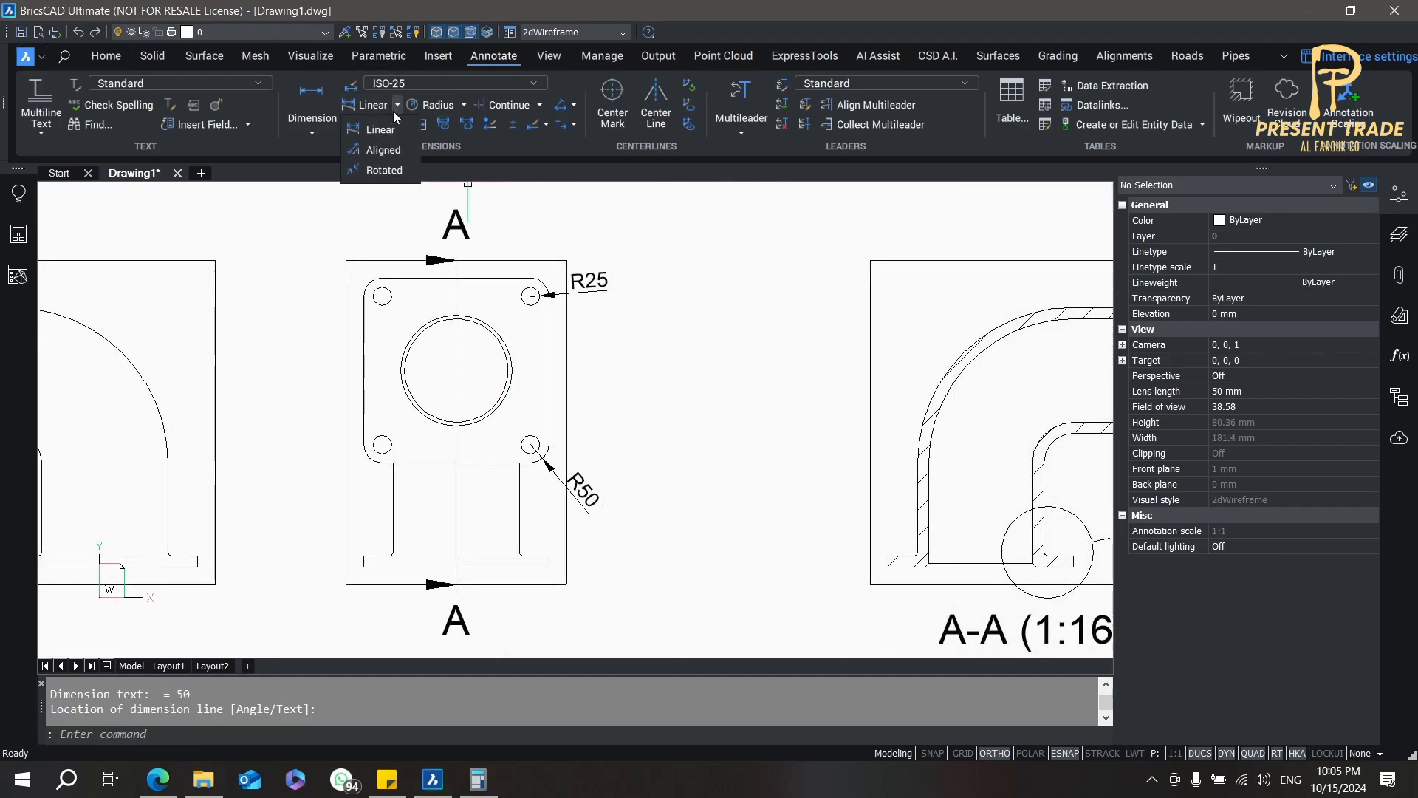
click(382, 150)
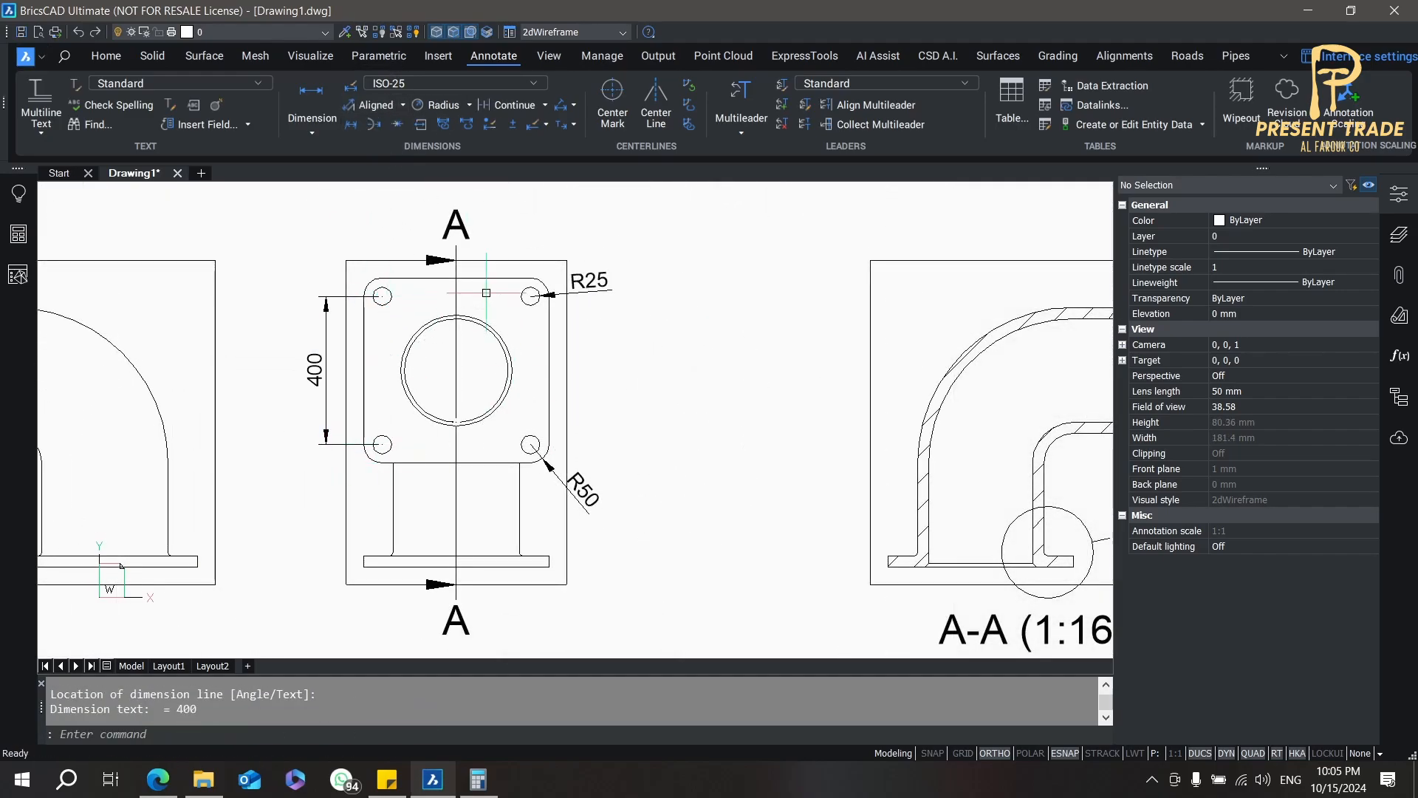